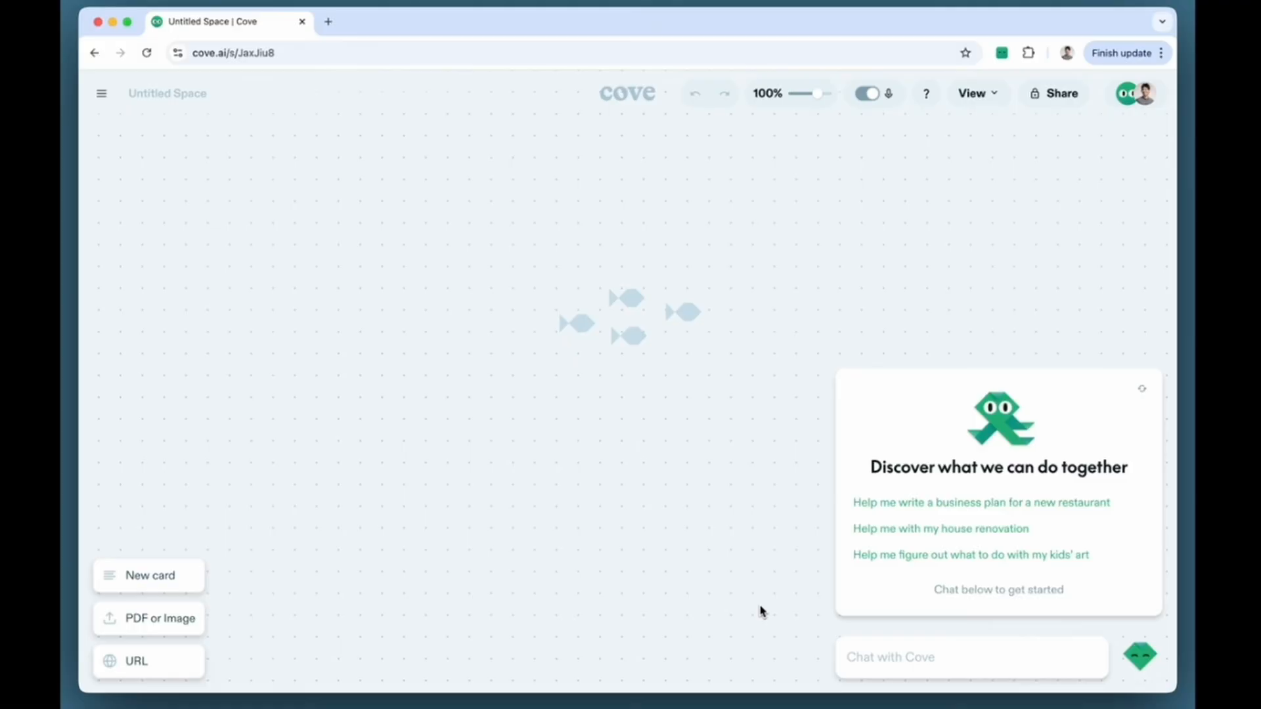
# - Ask Cove to plan a Yosemite camping trip for two families, then request a table of easy Yosemite hikes in a new card
pyautogui.write('Help me plan a camping trip to Yosemite for two families with young kids')
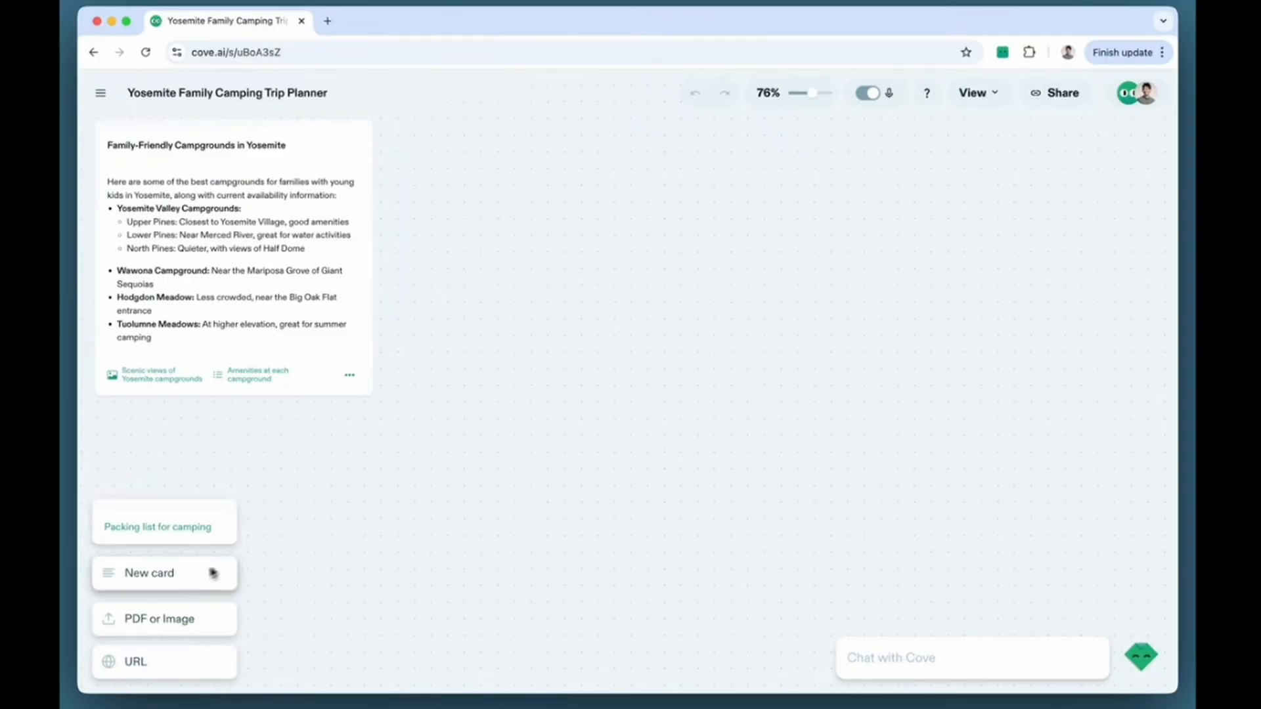
pyautogui.click(163, 572)
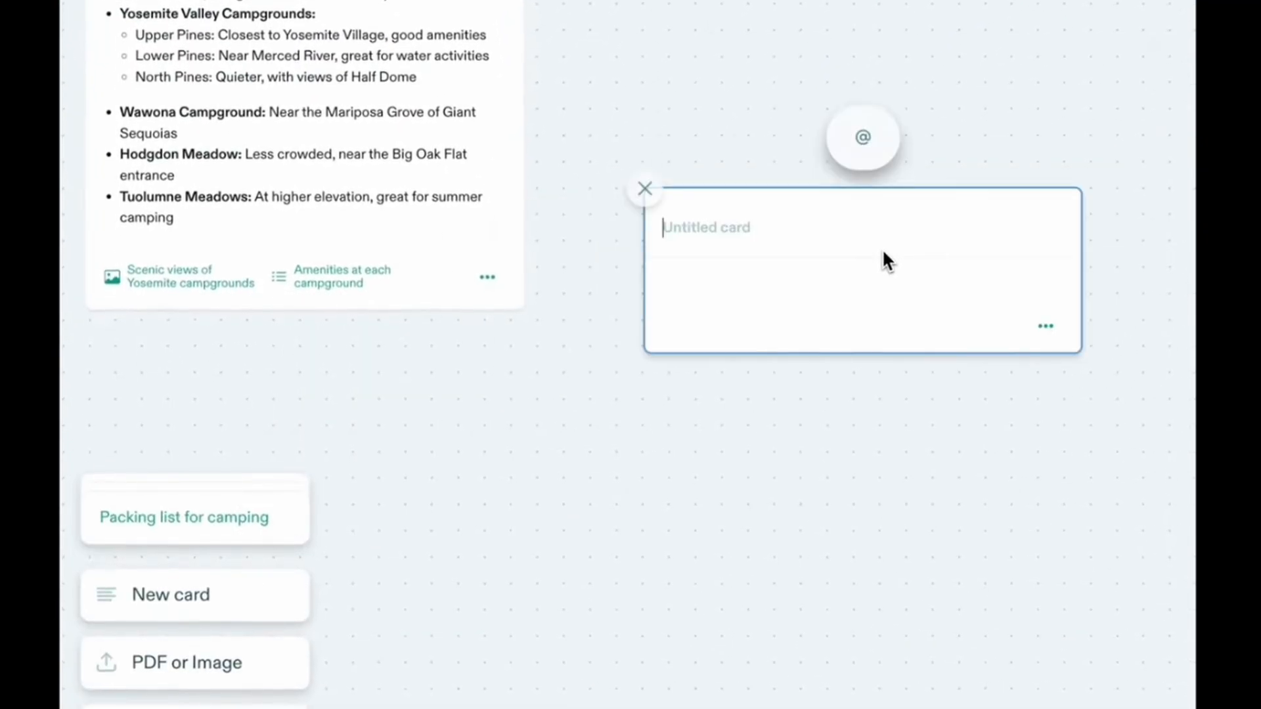
pyautogui.write('table of easy hikes in yosemite')
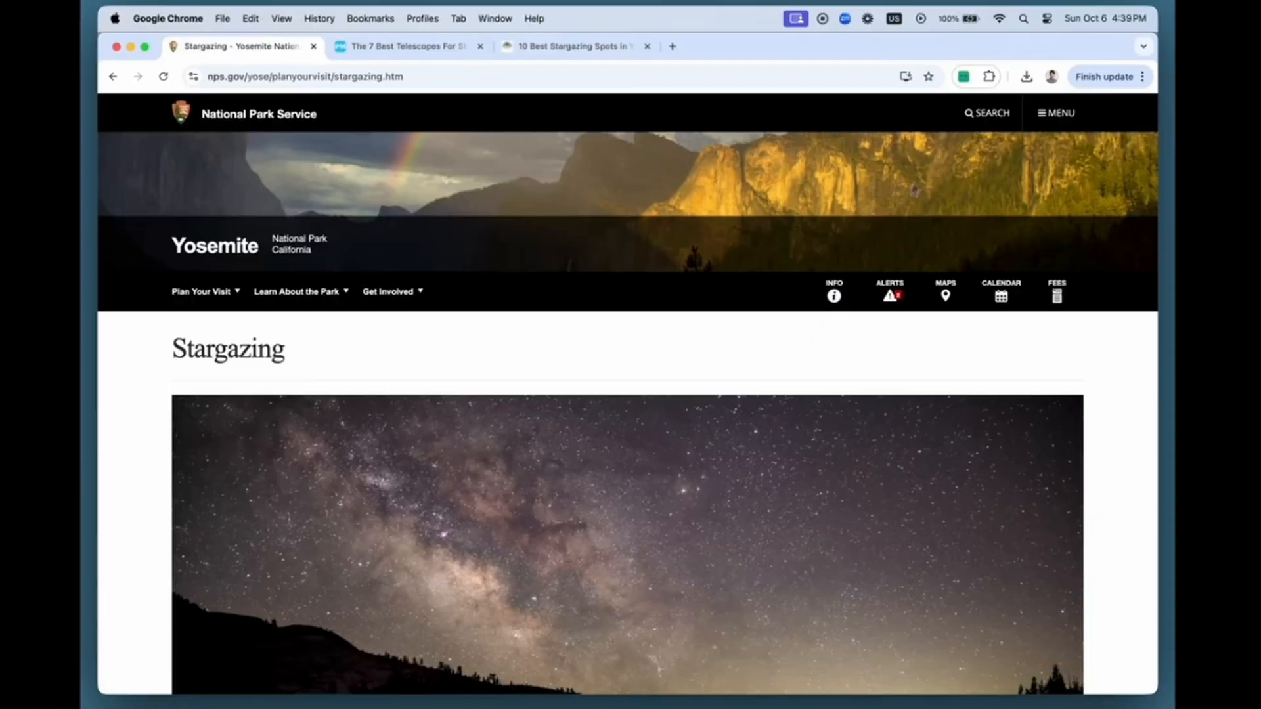
# - Ask to add the HEXEUM to the telescope table, then reference Yosemite Events and Programs.png in the itinerary card
pyautogui.click(937, 76)
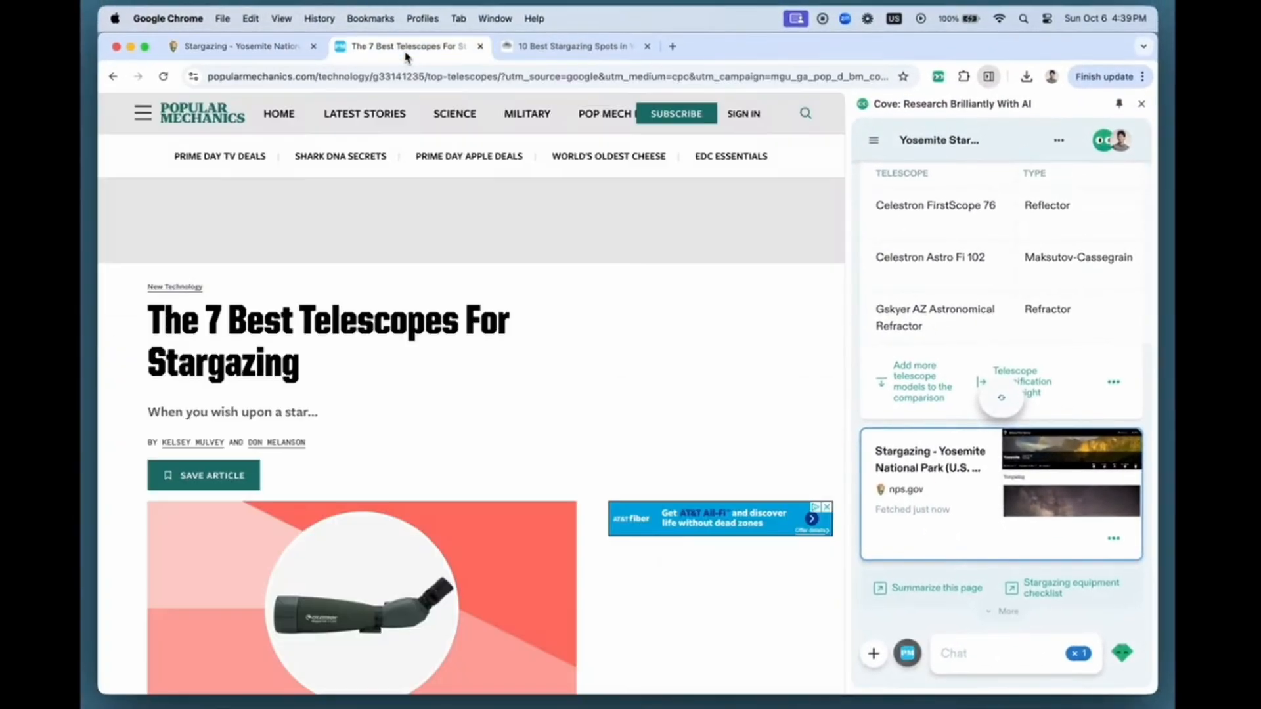
pyautogui.scroll(-3)
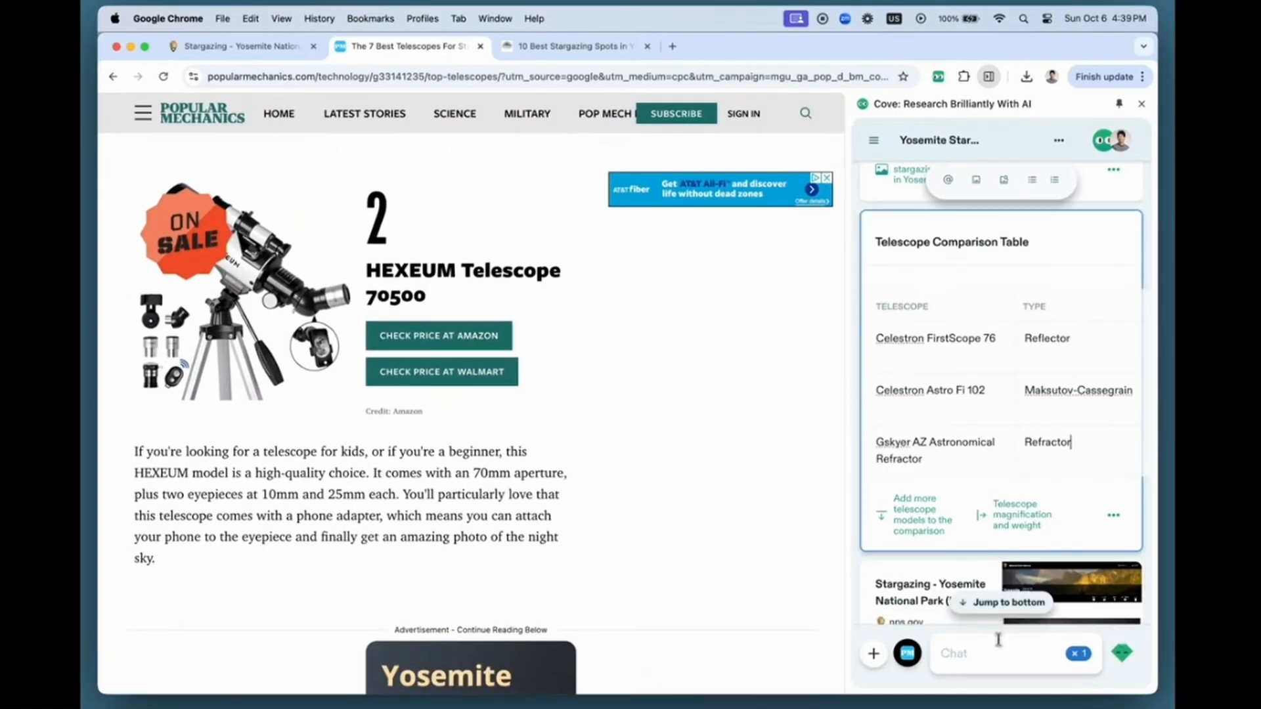
pyautogui.write('add the h')
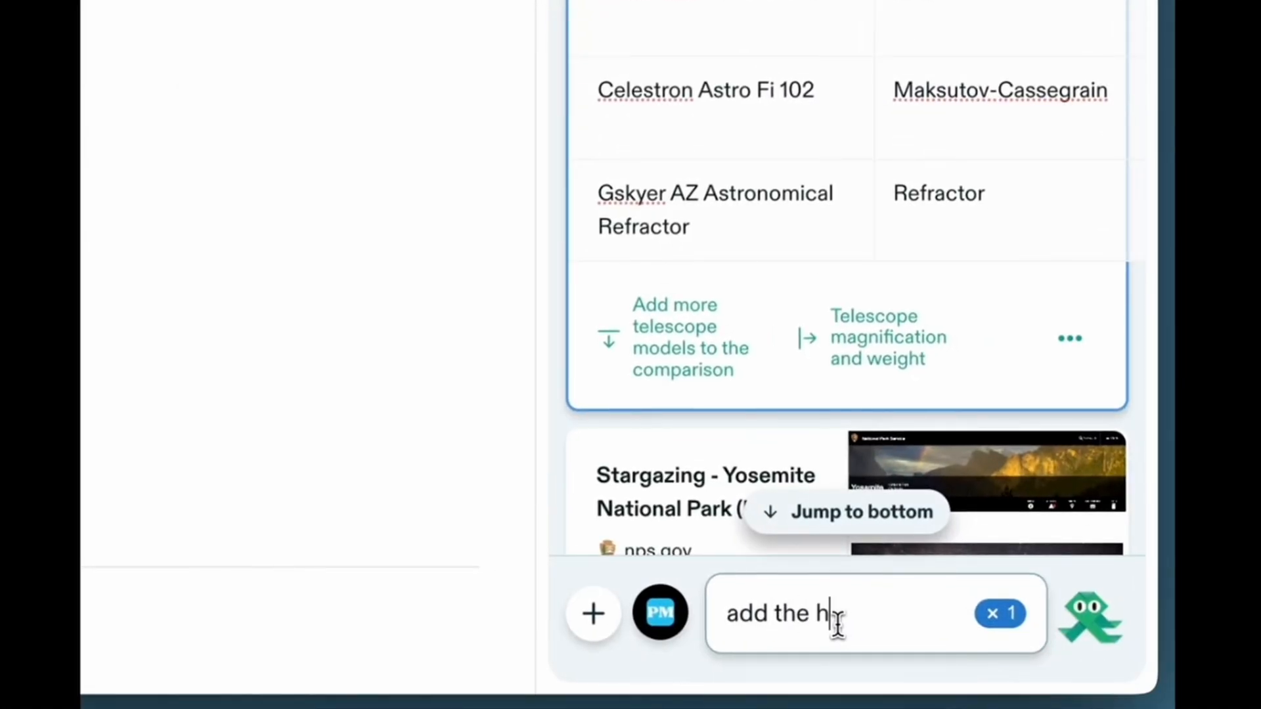
pyautogui.write('exeum to the table')
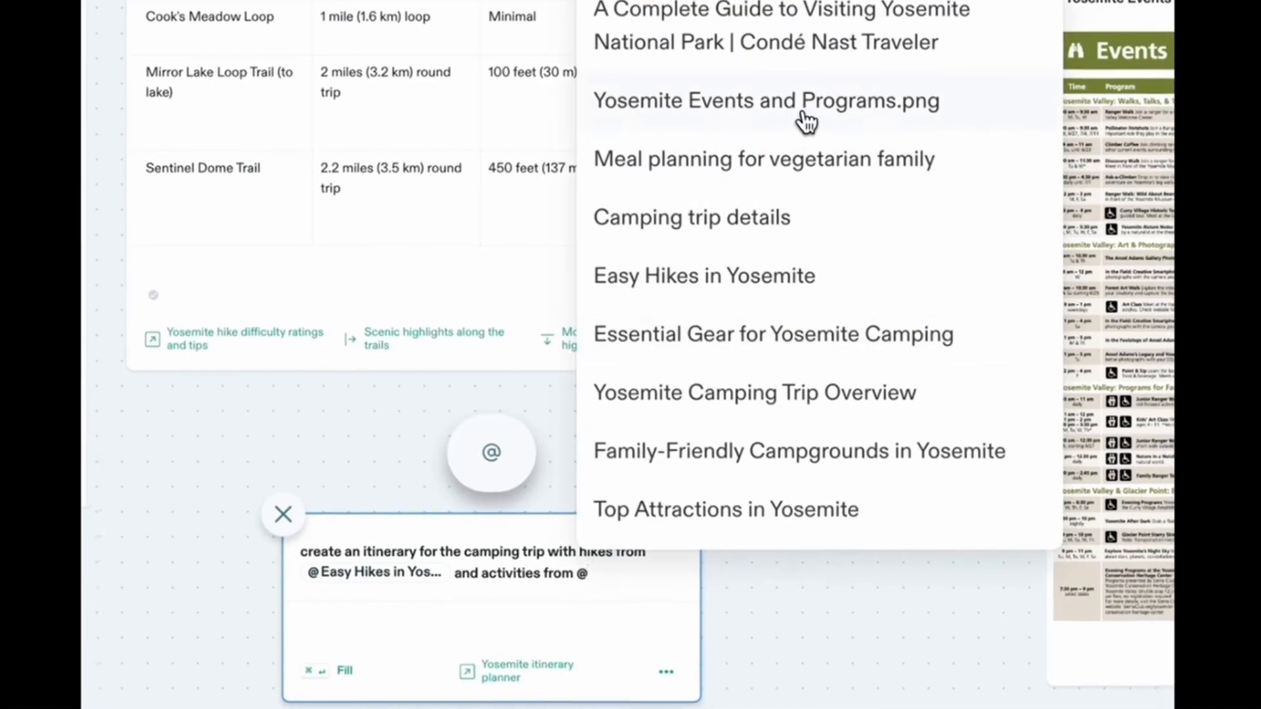
pyautogui.click(766, 100)
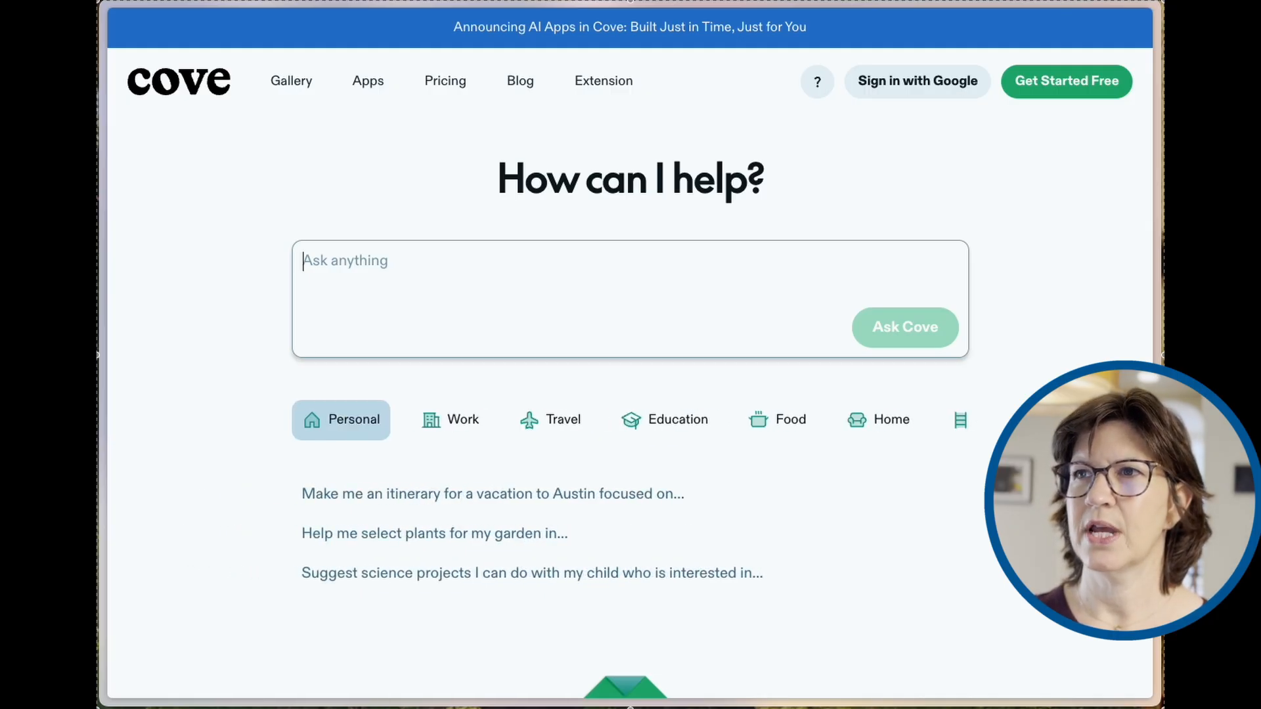
# - Sign in to Cove with Google and create a new empty space from the Spaces page
pyautogui.click(449, 419)
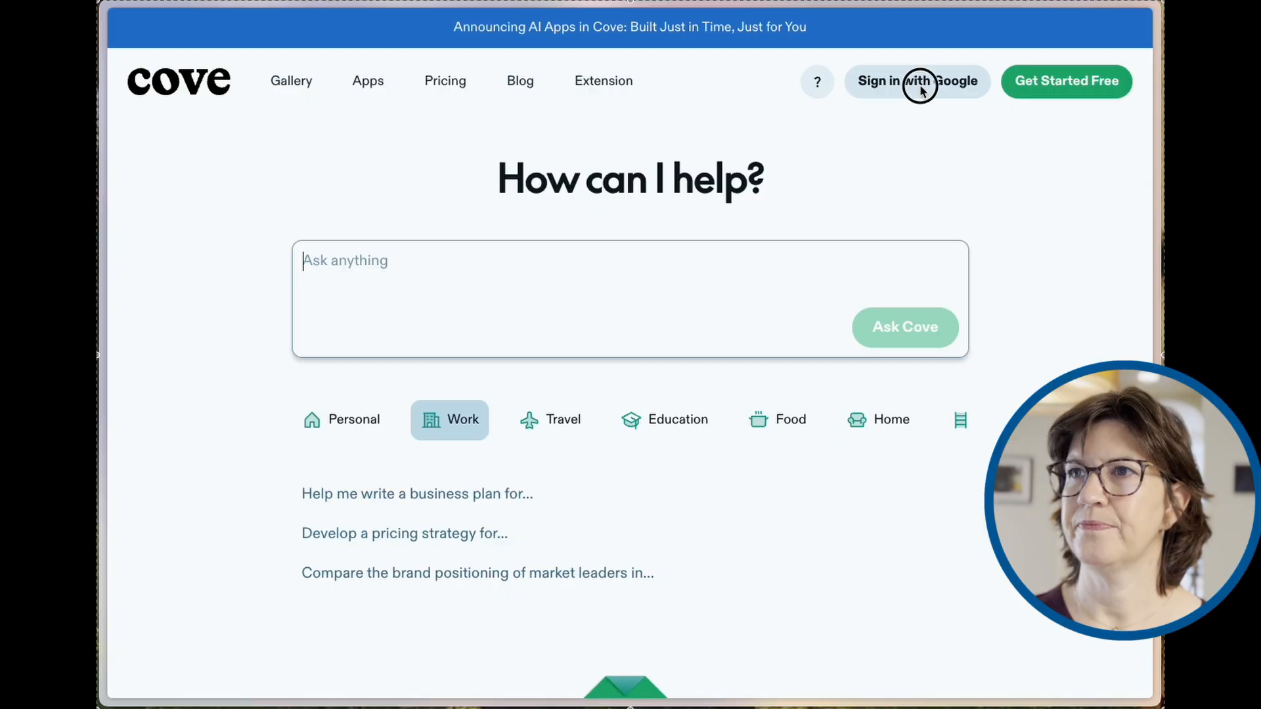
pyautogui.click(916, 80)
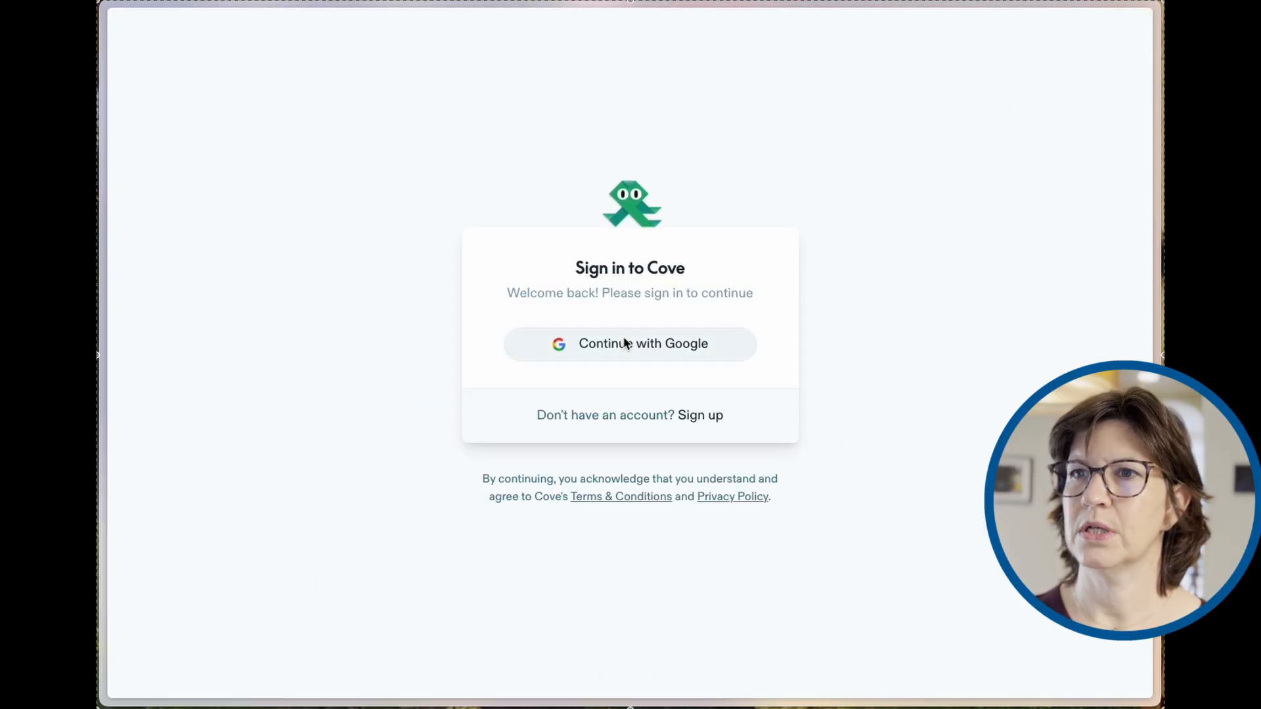
pyautogui.click(629, 343)
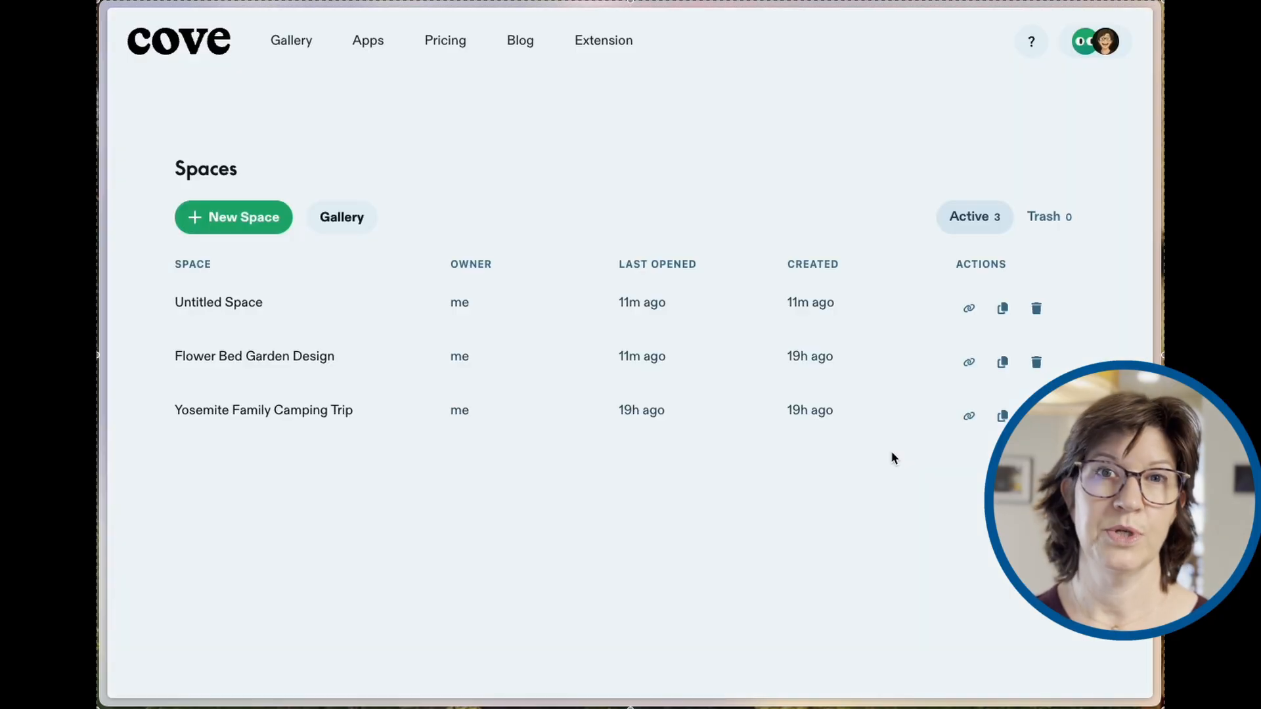
pyautogui.moveTo(810, 450)
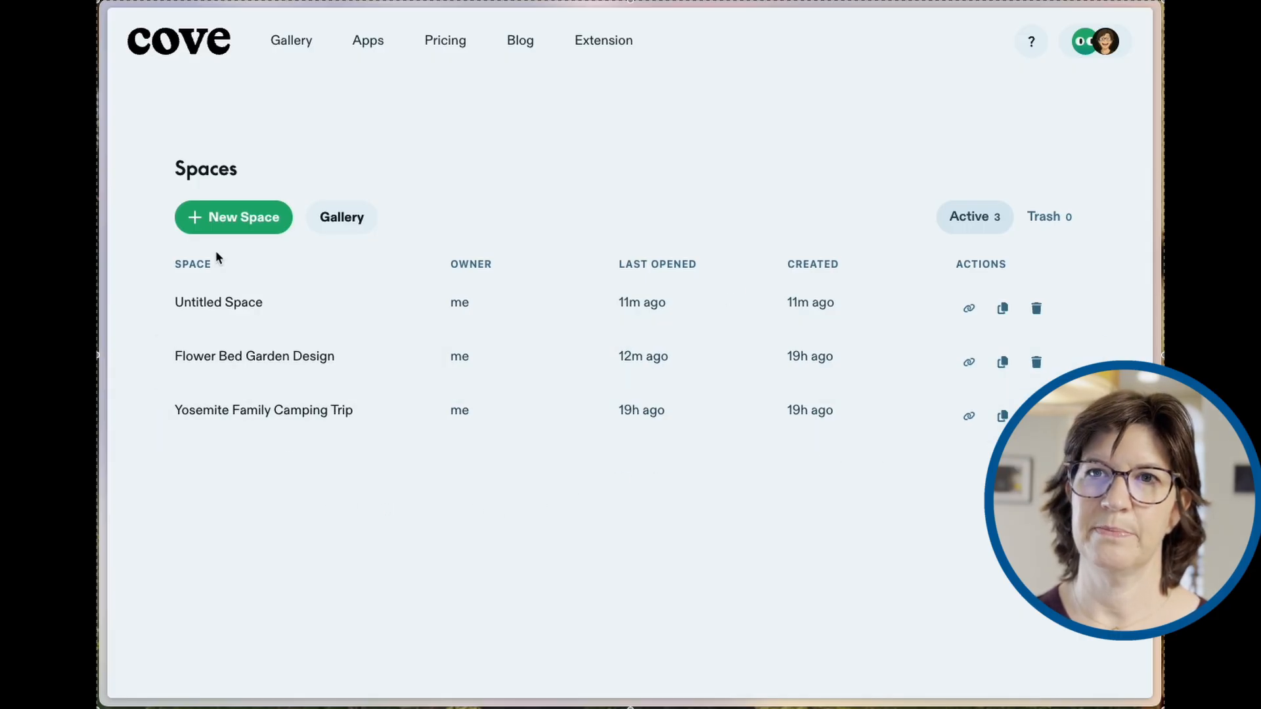
pyautogui.click(234, 217)
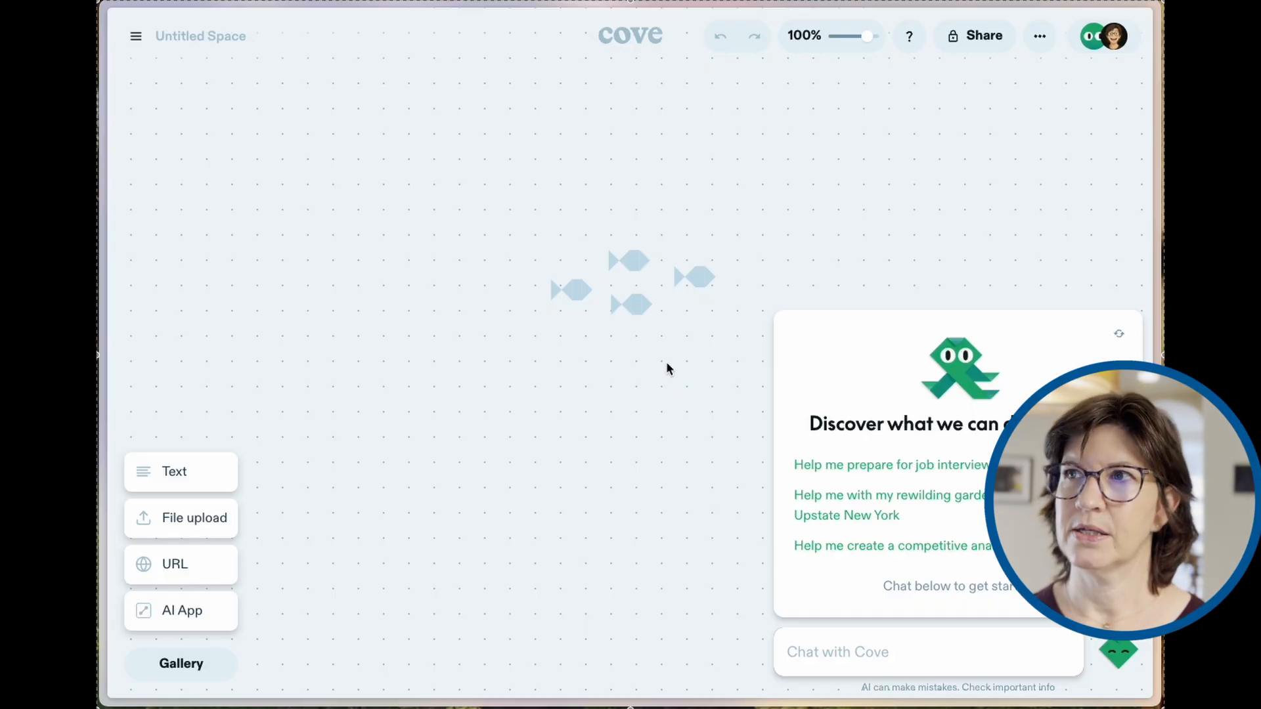
pyautogui.moveTo(753, 406)
pyautogui.write('Hey, Cove, I am trying to plant a flowerbed in my front yard.')
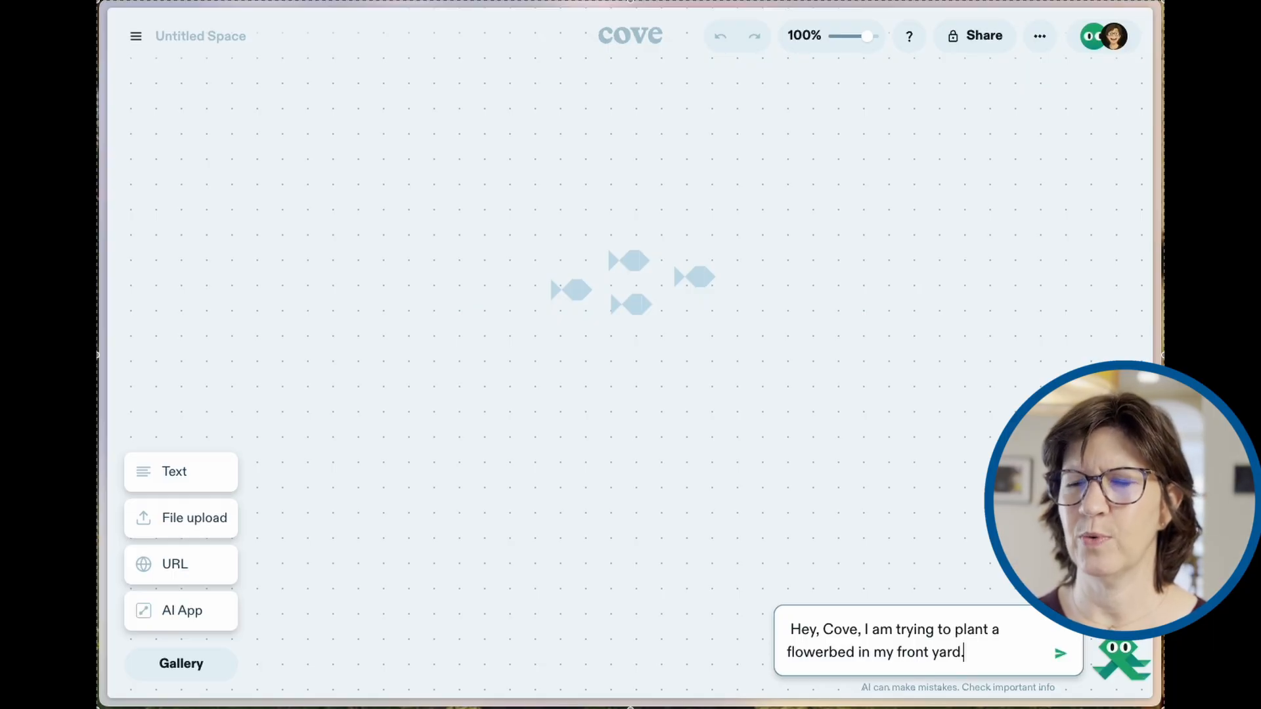
# - Send the flowerbed planting request and zoom the canvas to about 72% to view the cards
pyautogui.click(1060, 653)
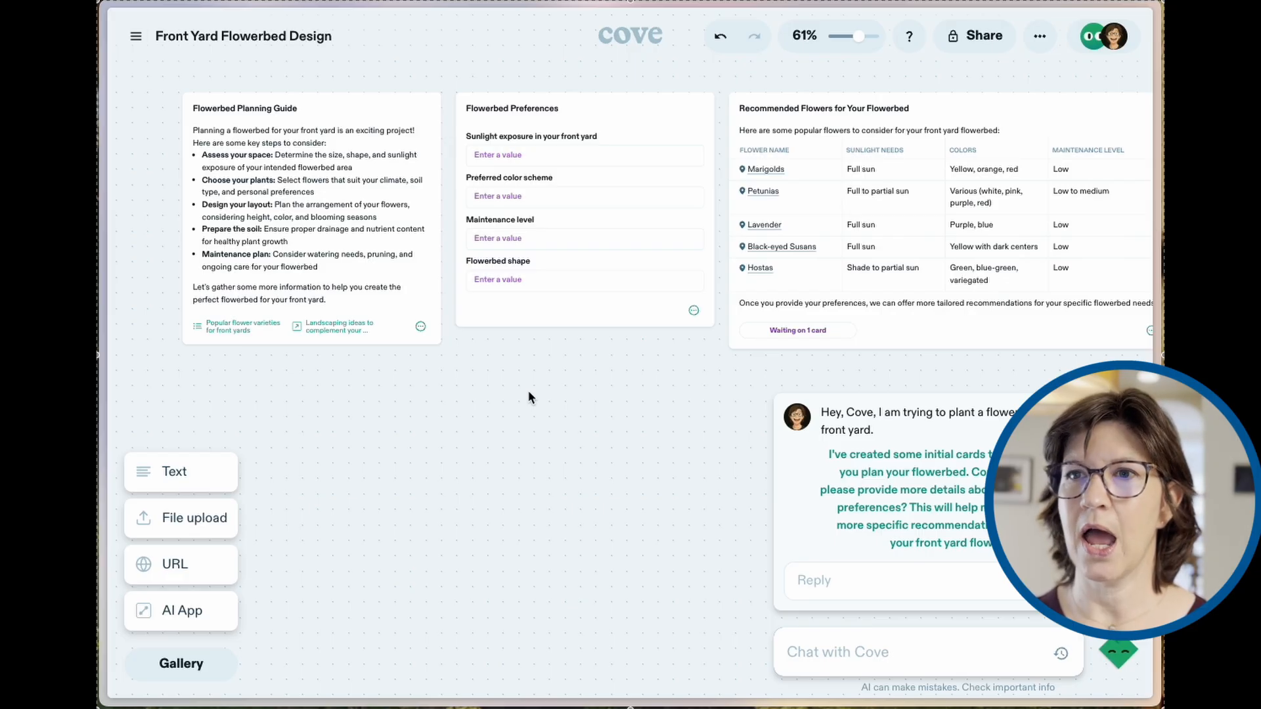
pyautogui.moveTo(859, 37)
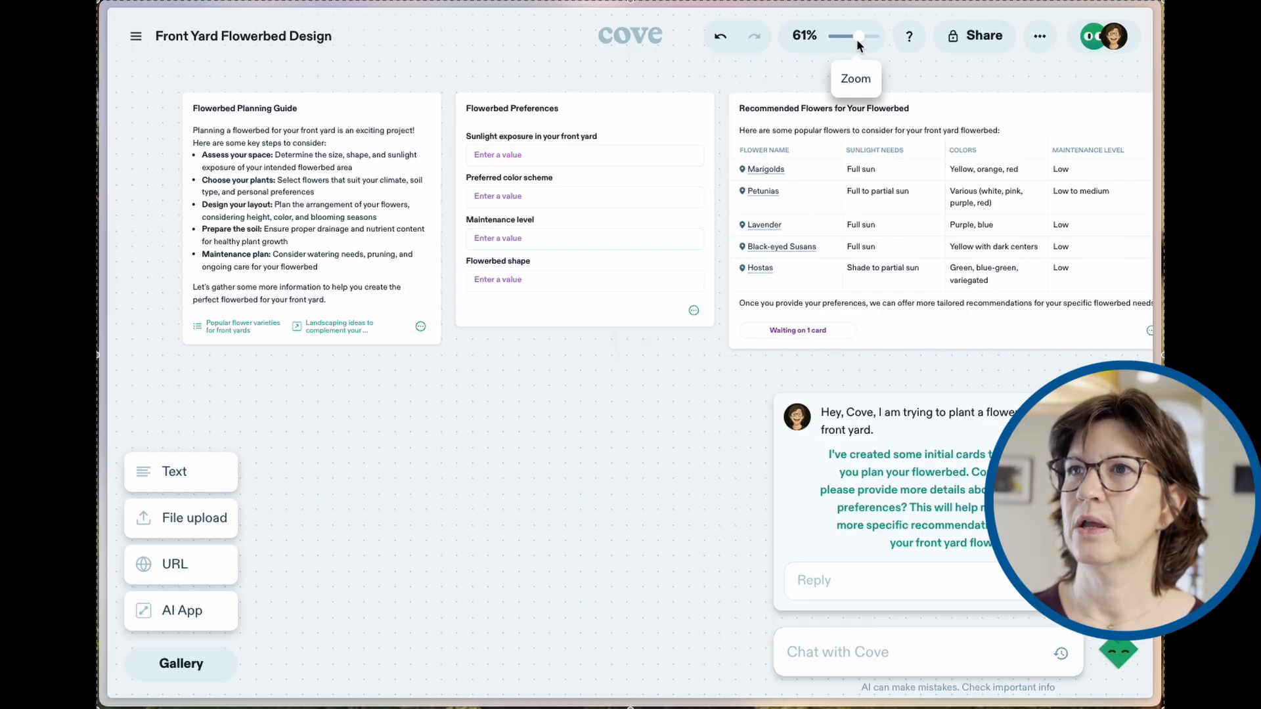
pyautogui.moveTo(853, 35); pyautogui.dragTo(864, 35)
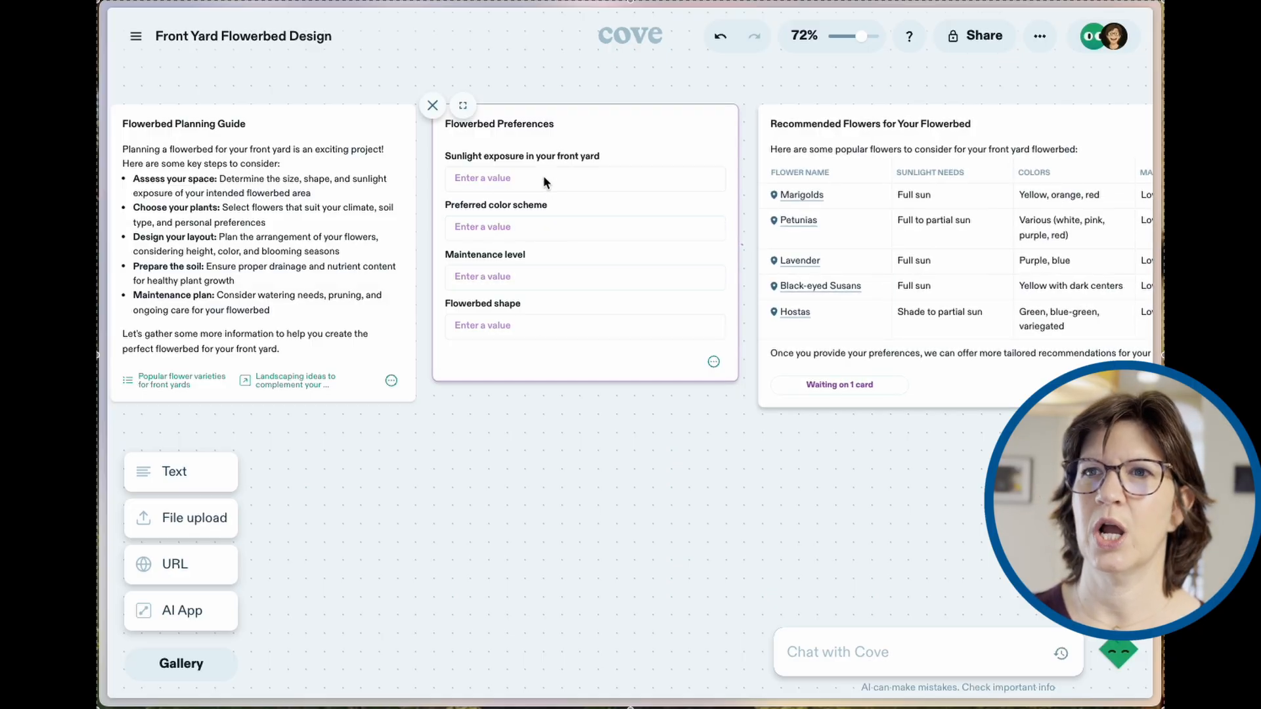
# - Submit flowerbed preferences: full sun, cool colors, a 5-feet size, then Do Updates for recommendations
pyautogui.click(584, 177)
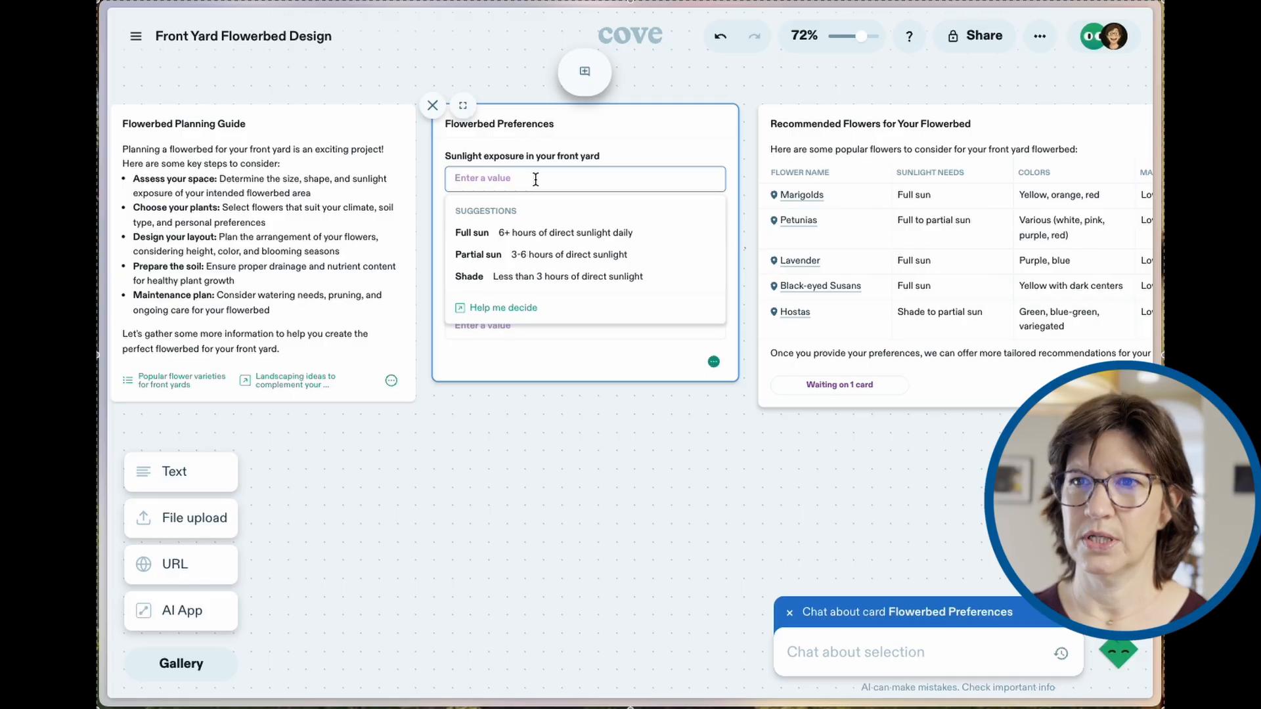
pyautogui.click(471, 232)
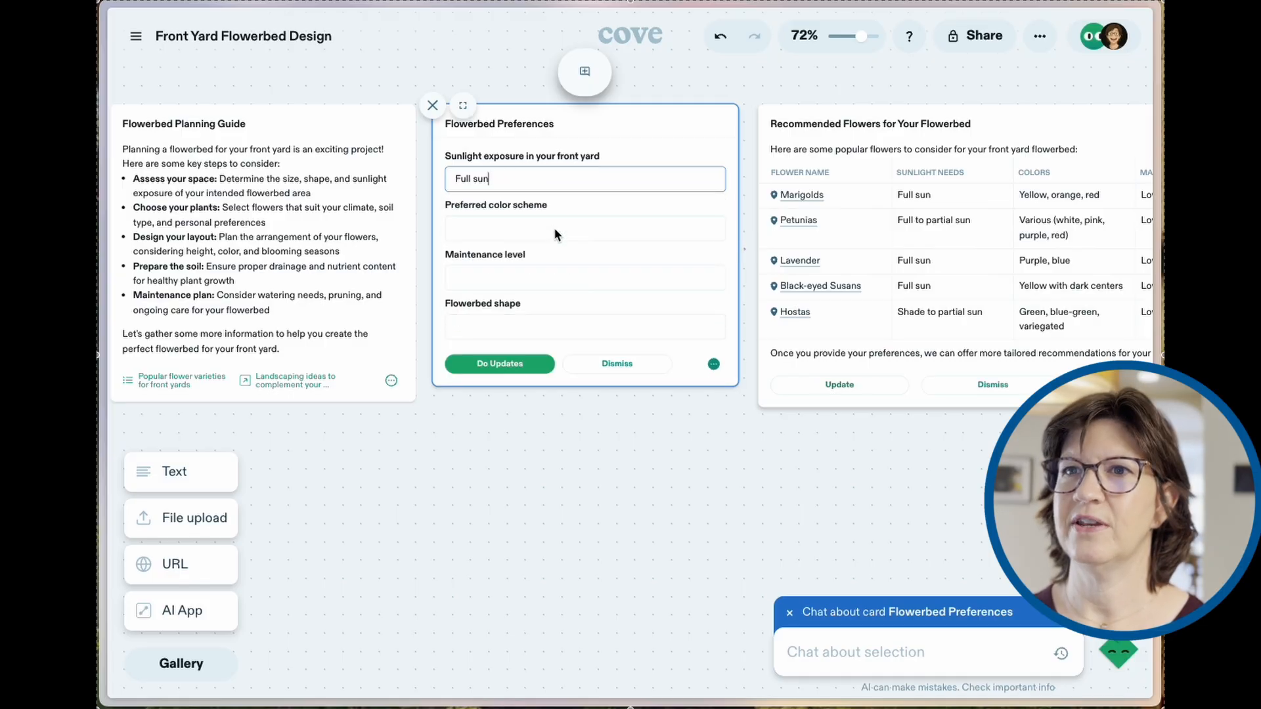
pyautogui.click(584, 227)
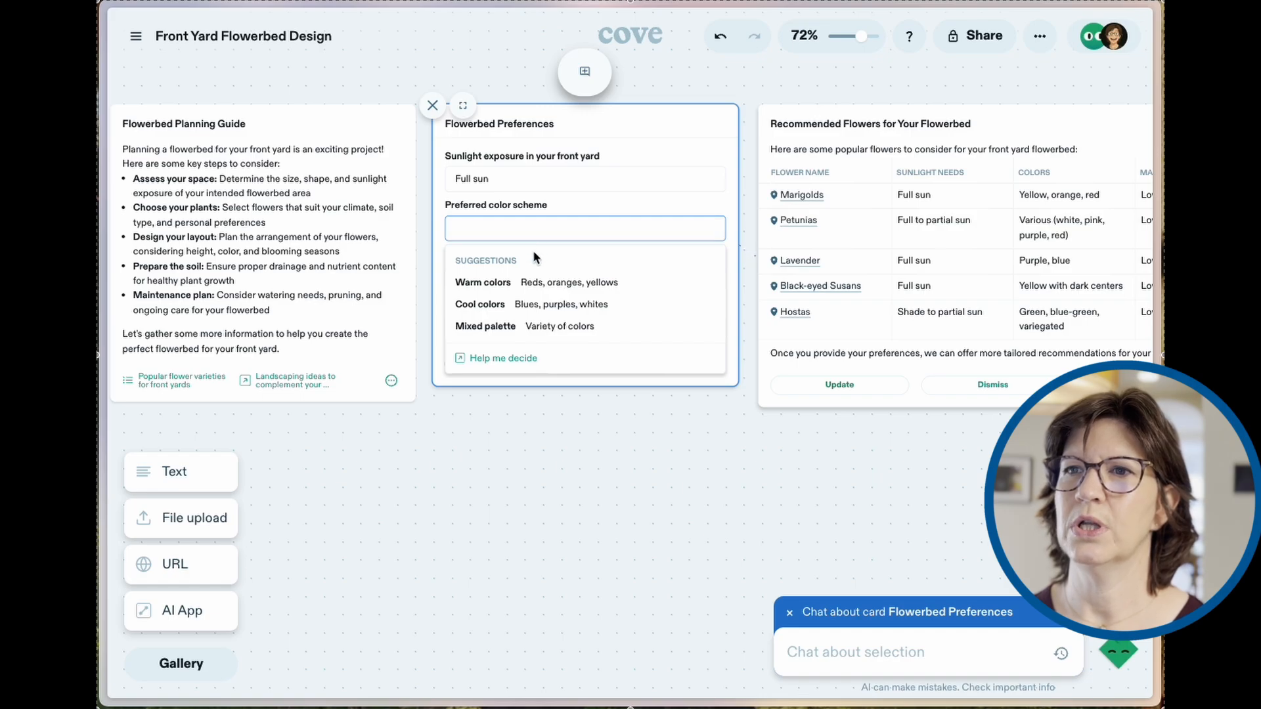
pyautogui.write('Cool colors')
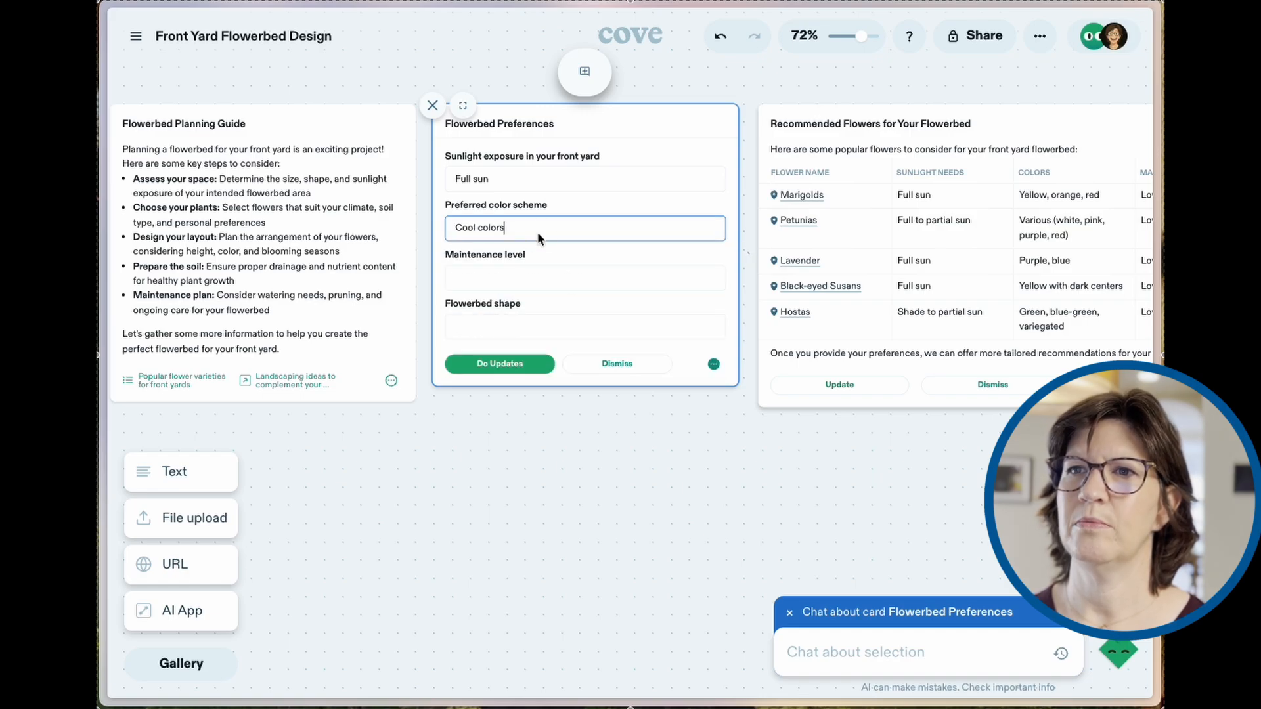
pyautogui.click(585, 277)
pyautogui.write('Low')
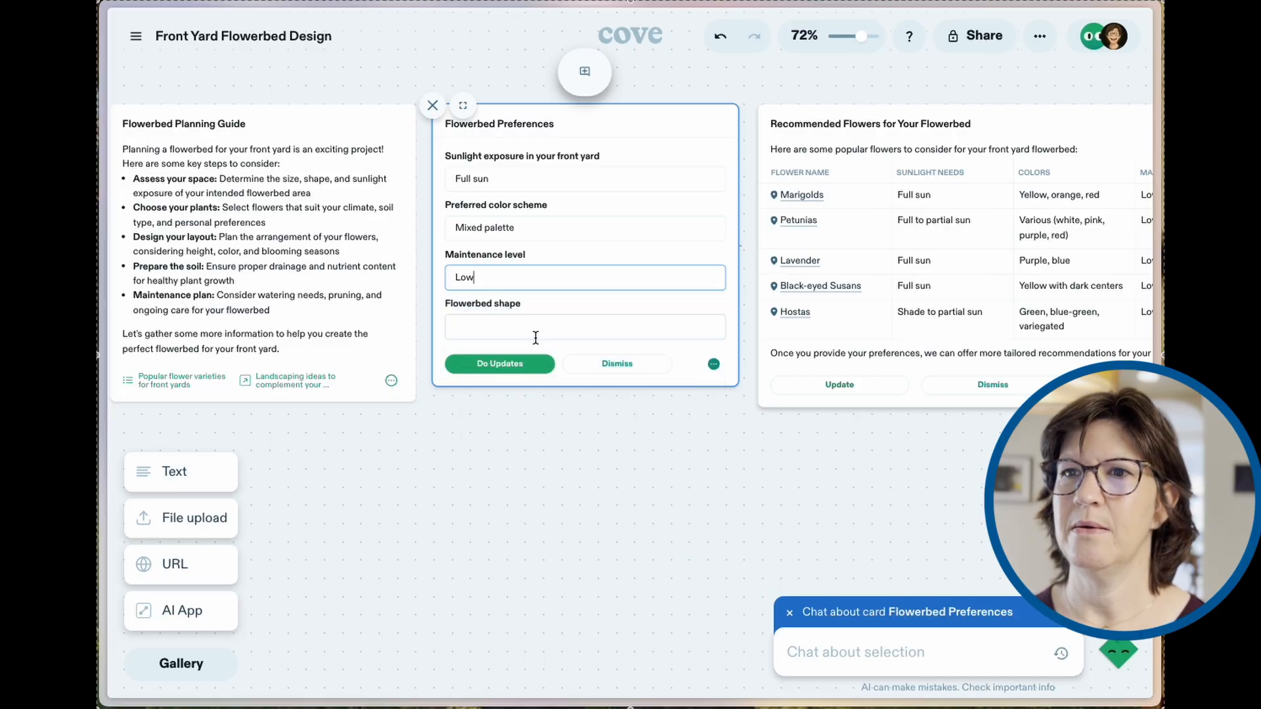
pyautogui.write('5 feet by 20')
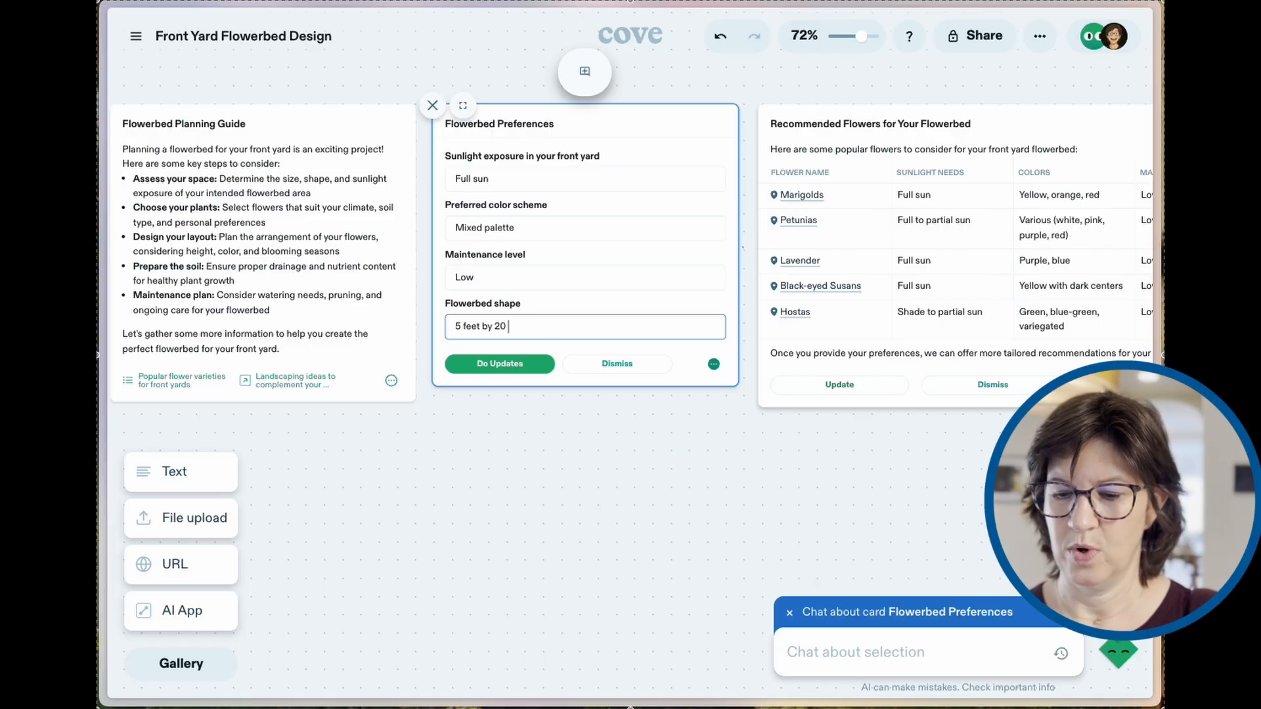
pyautogui.click(500, 363)
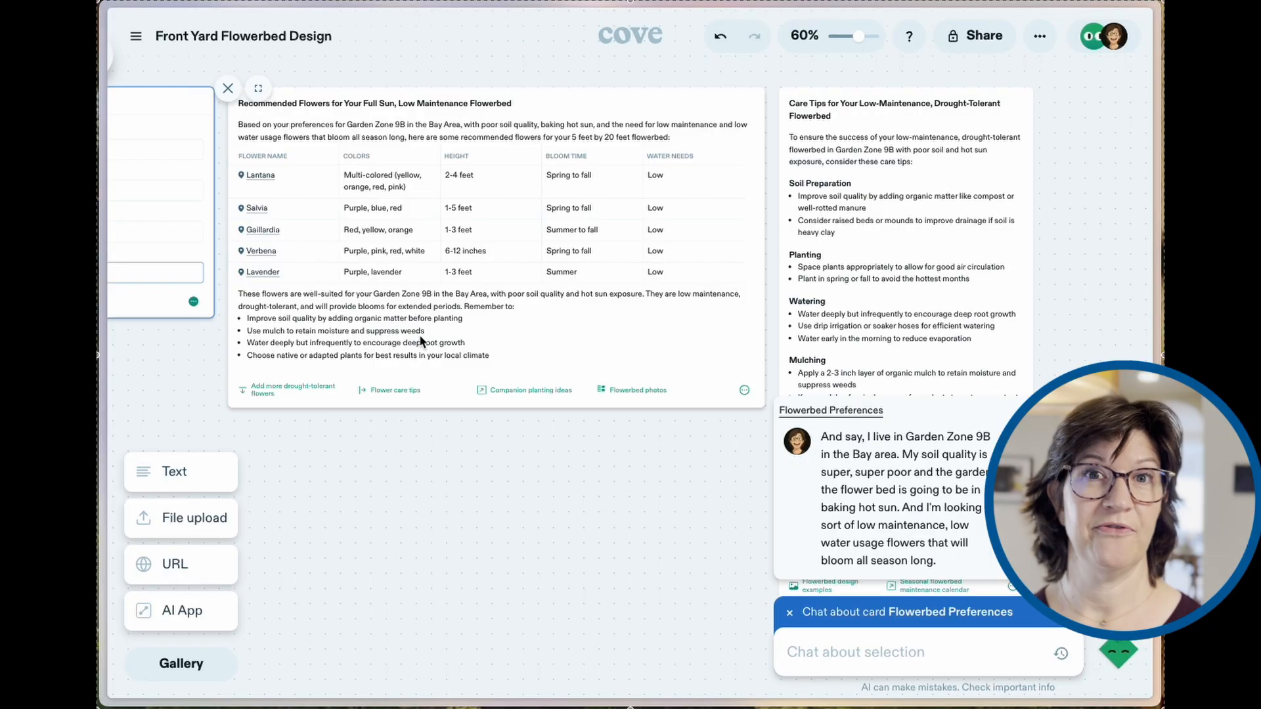
# - Request a mix of tall, medium and short flowers, then add a web link card to the space
pyautogui.click(864, 651)
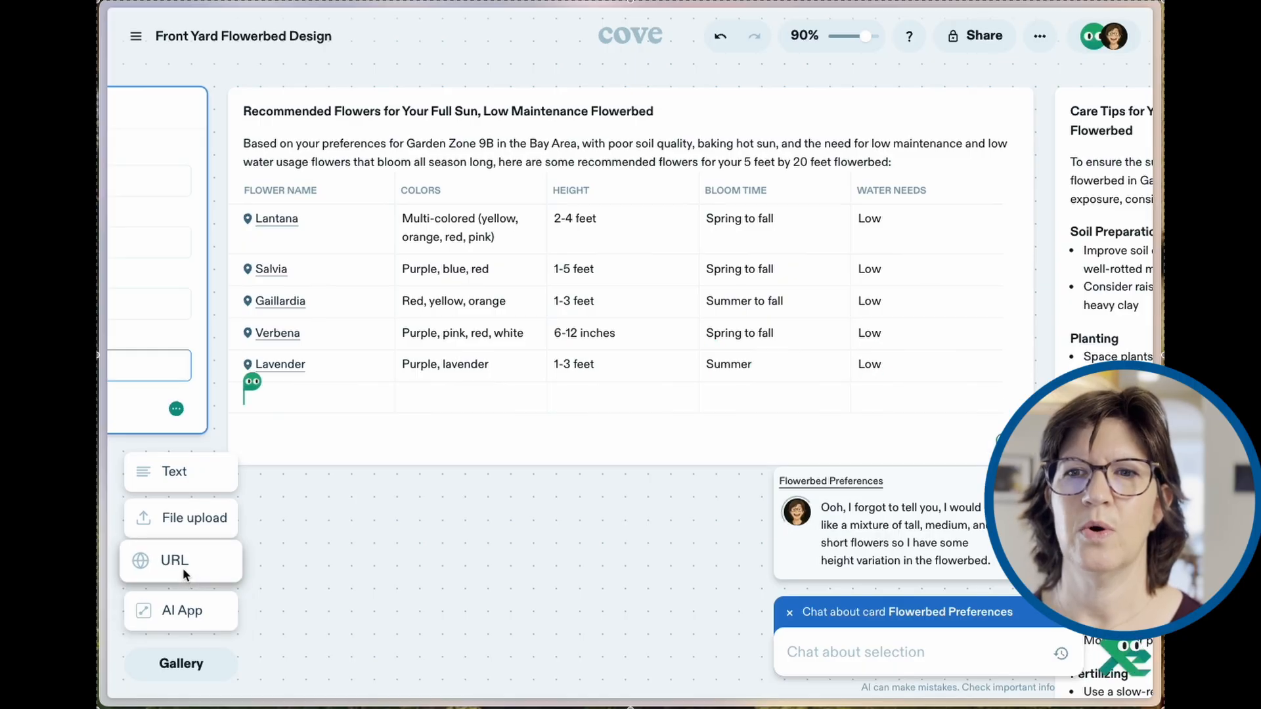
pyautogui.click(173, 560)
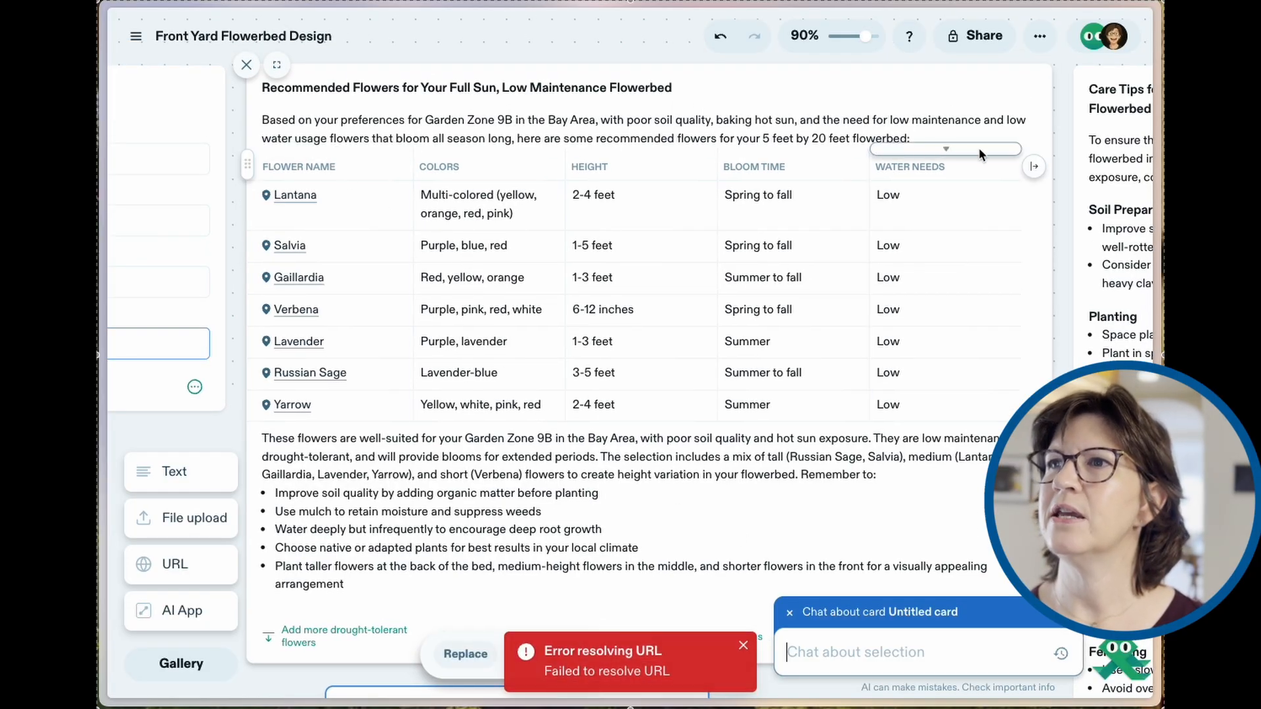
# - Add a Flowerbed photos column to the recommended flowers table
pyautogui.click(1033, 167)
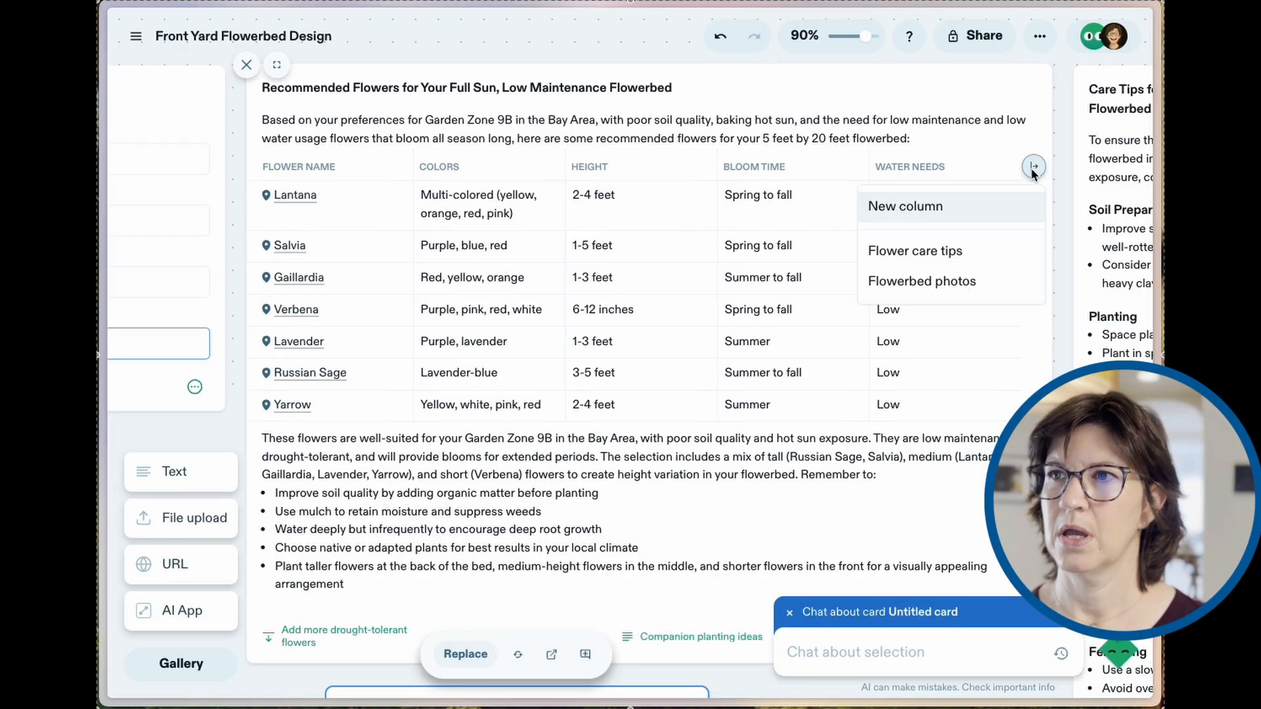
pyautogui.click(922, 281)
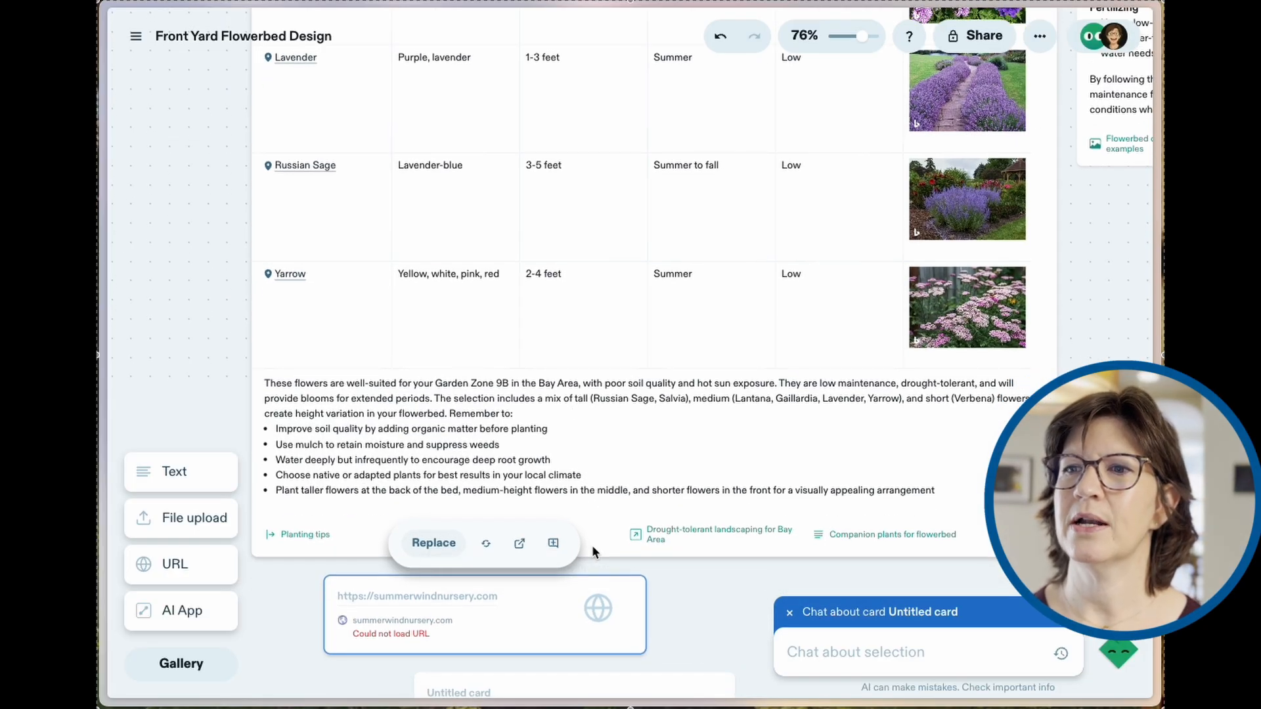
pyautogui.moveTo(635, 533)
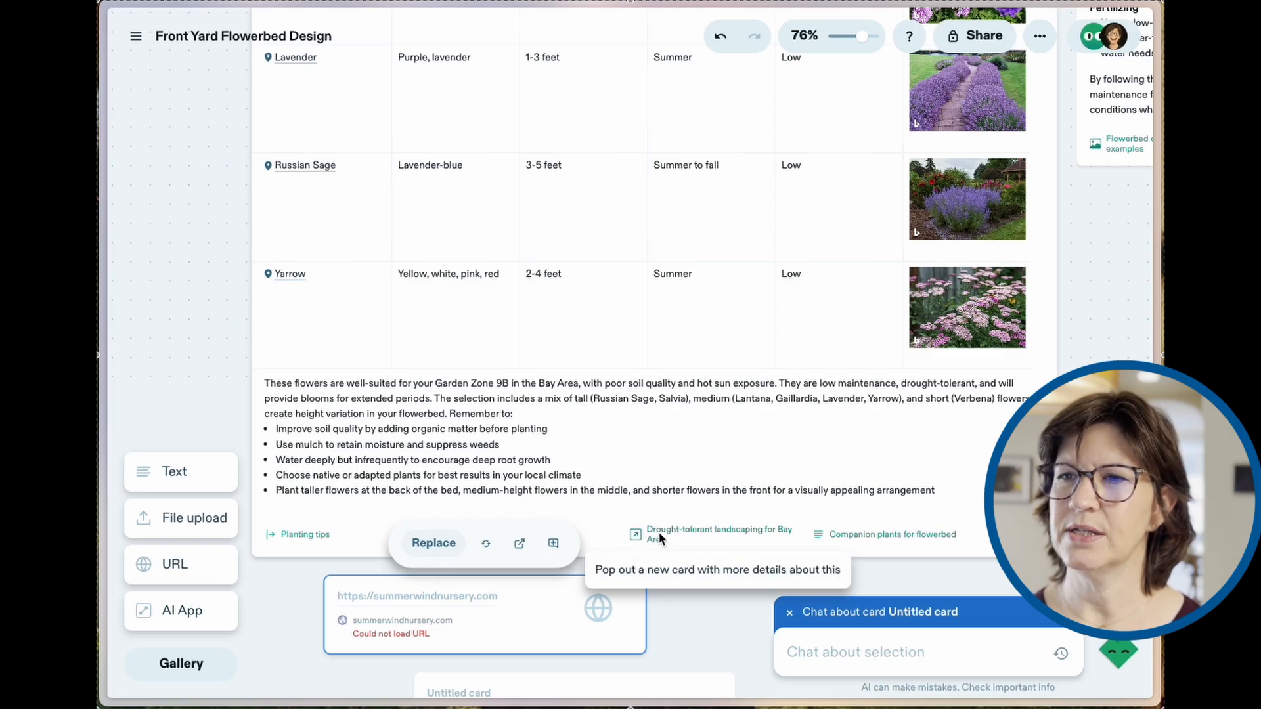
pyautogui.moveTo(701, 544)
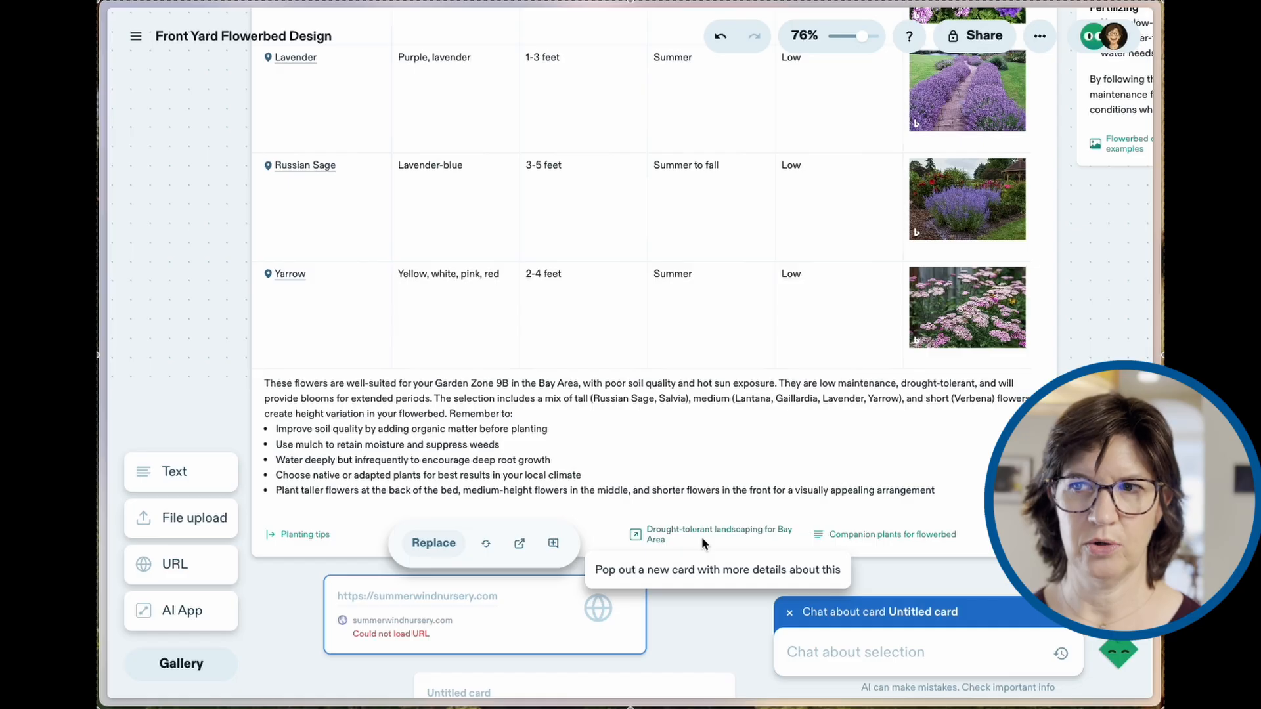
pyautogui.moveTo(890, 535)
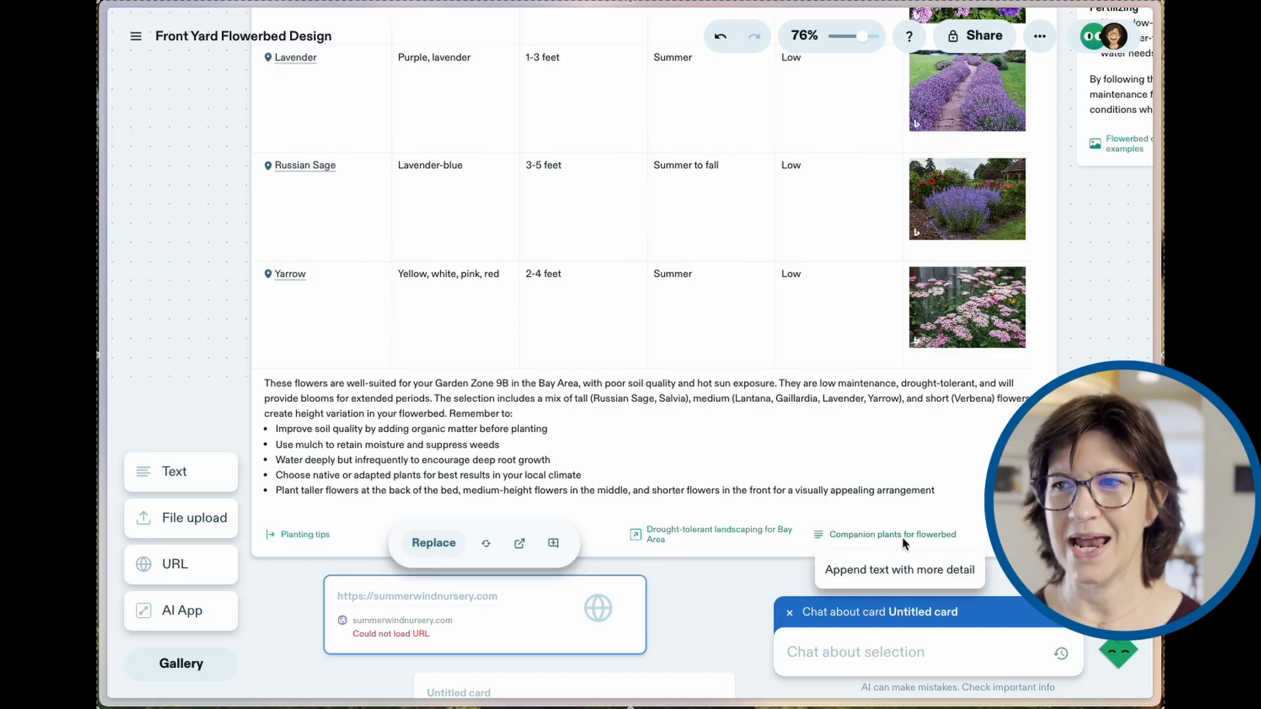
pyautogui.moveTo(726, 569)
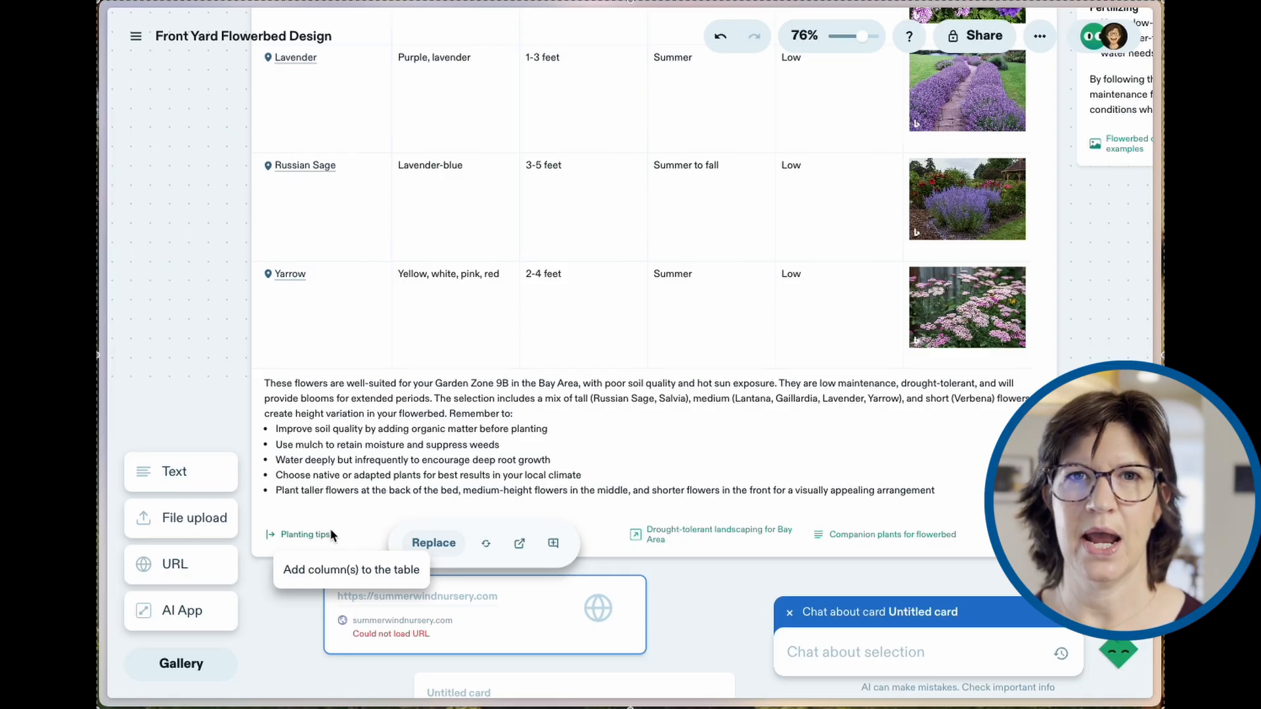
pyautogui.moveTo(693, 615)
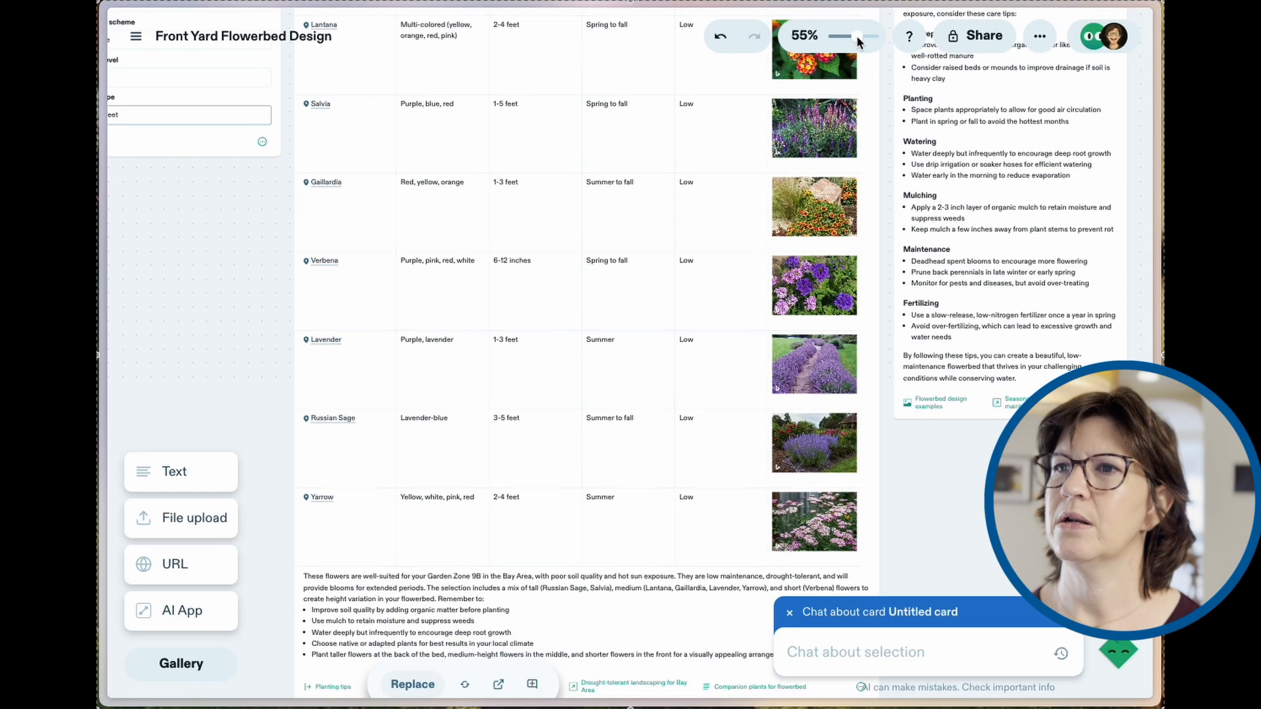
pyautogui.click(813, 48)
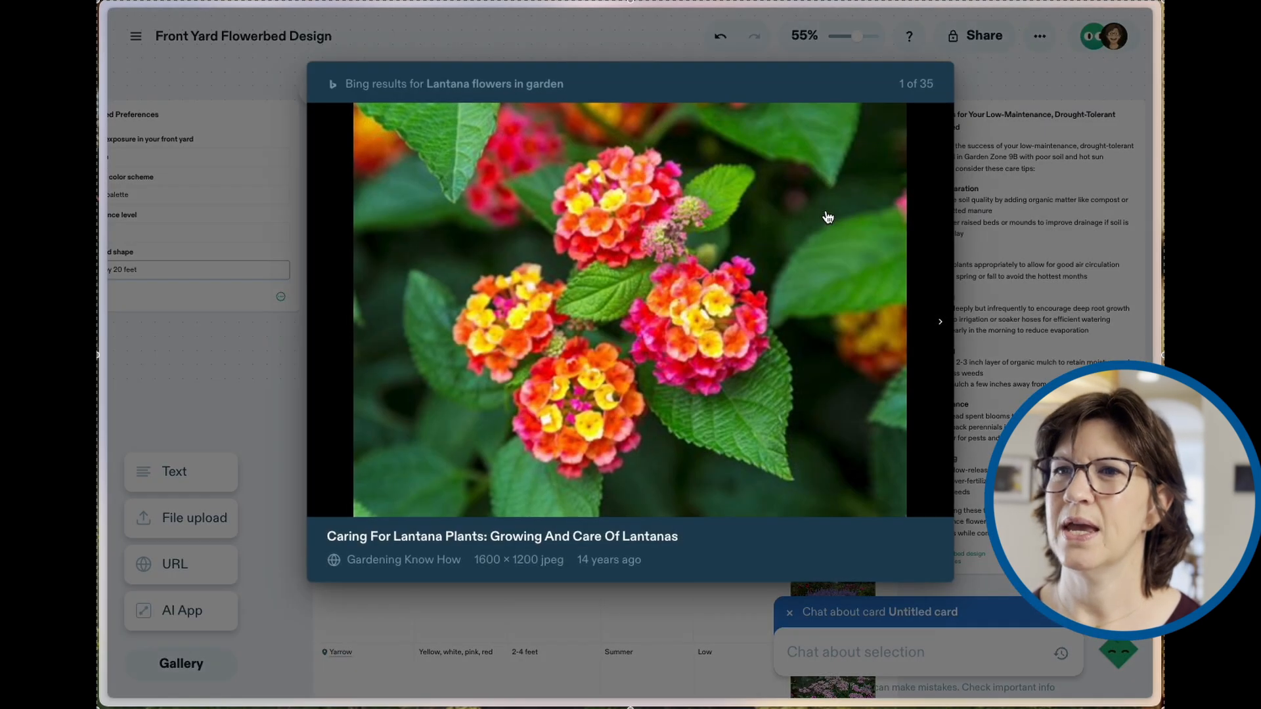
pyautogui.click(313, 91)
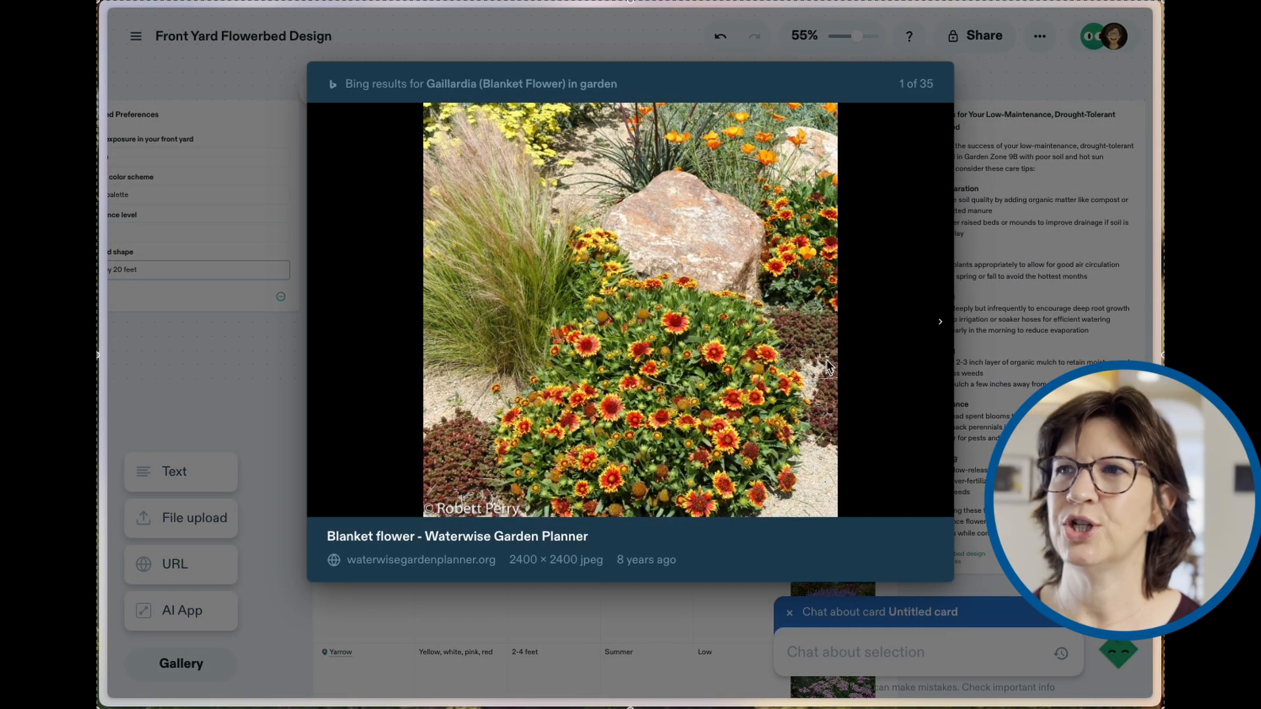
pyautogui.moveTo(902, 180)
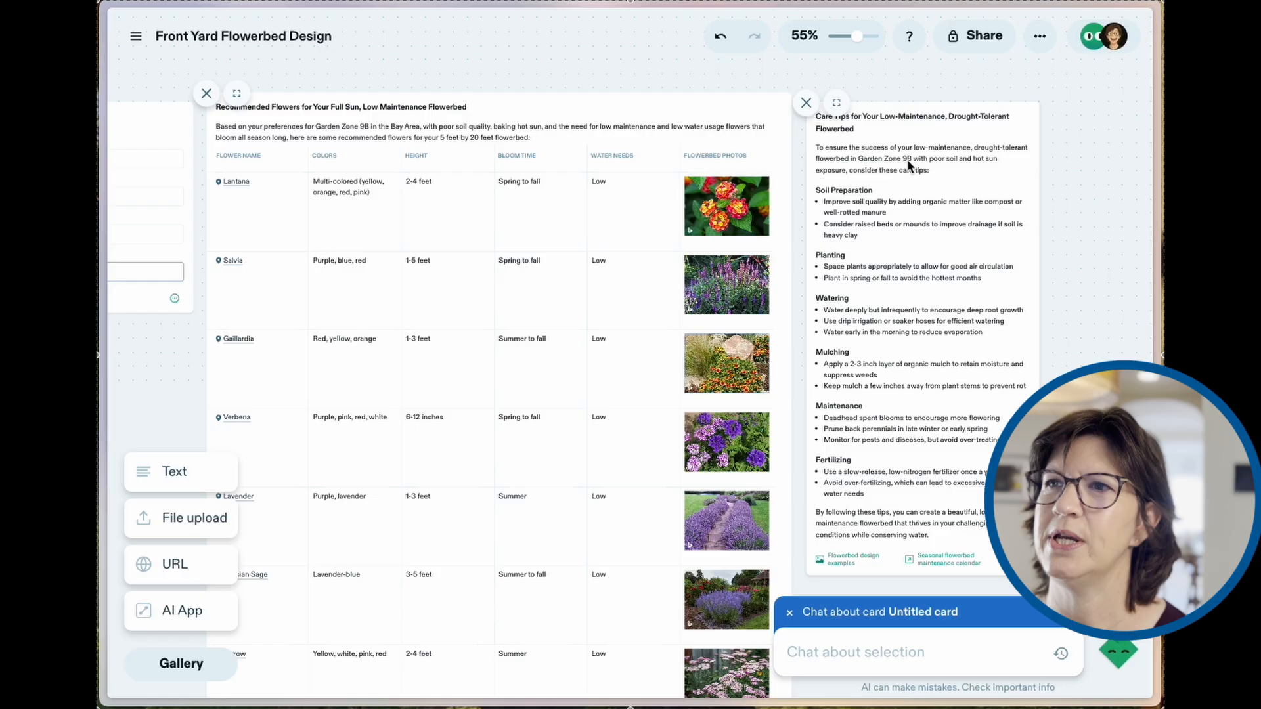
pyautogui.click(835, 102)
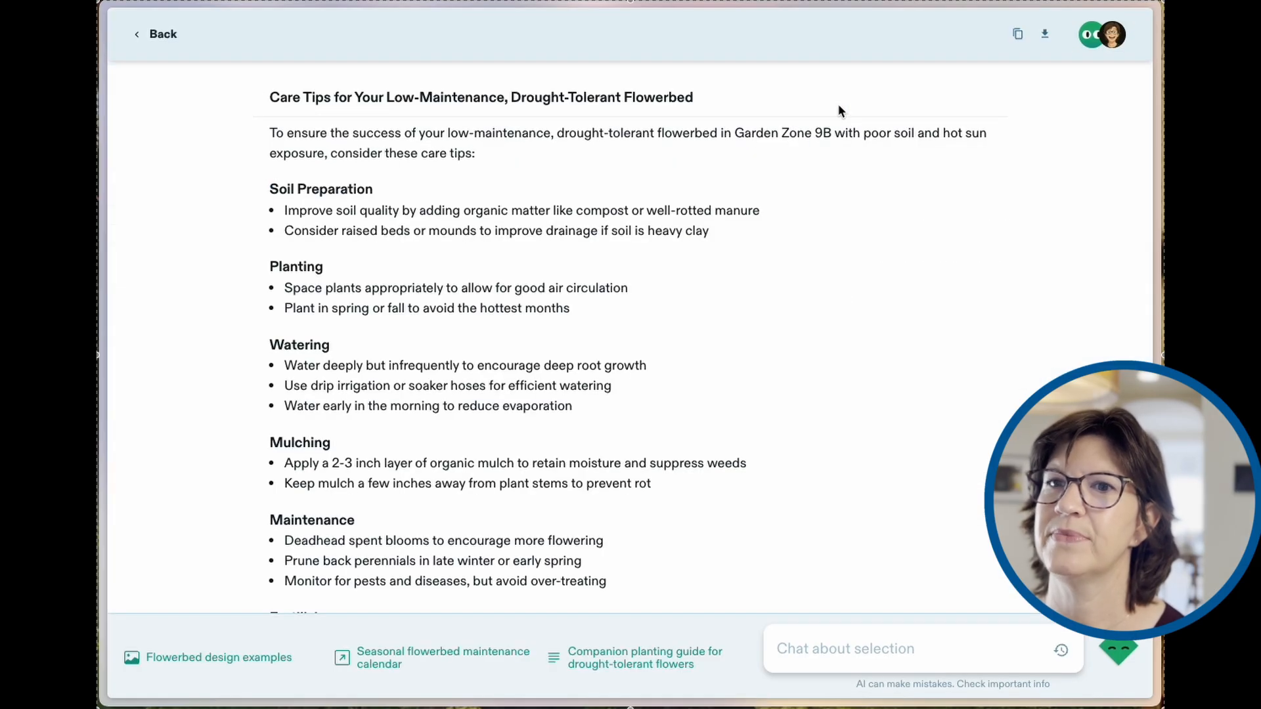
pyautogui.scroll(-3)
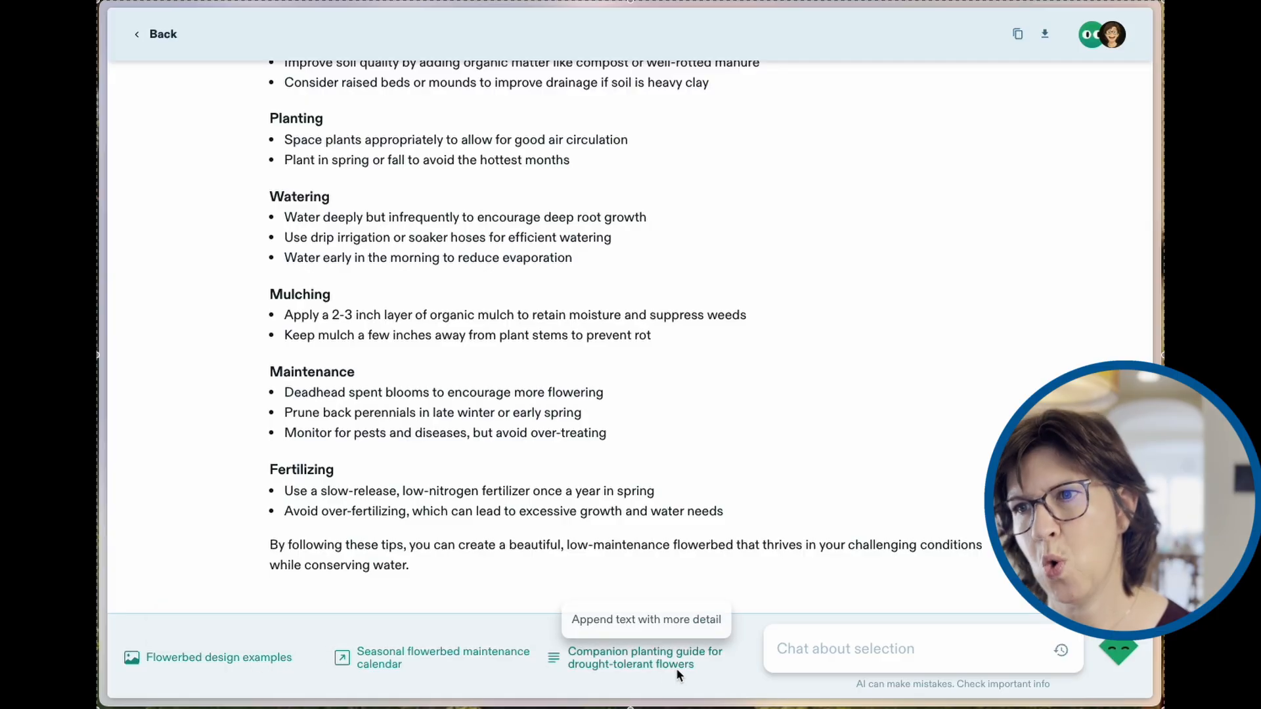
pyautogui.moveTo(227, 325)
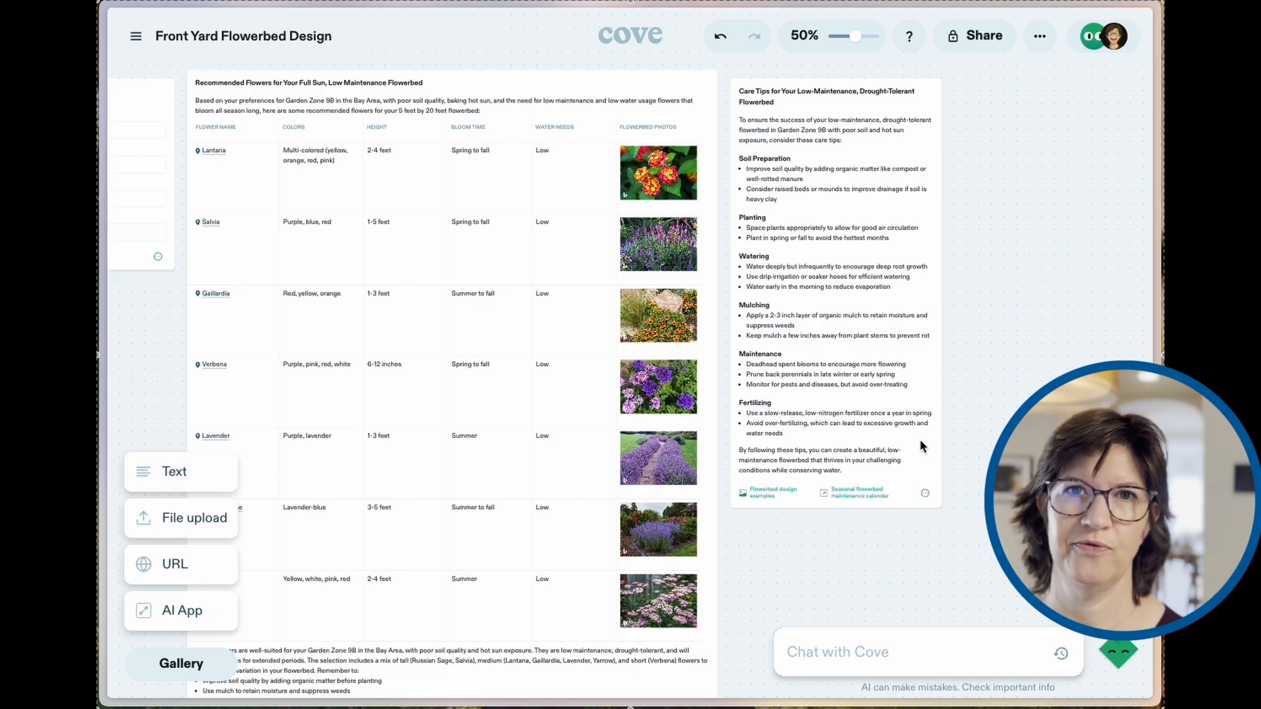
pyautogui.moveTo(181, 606)
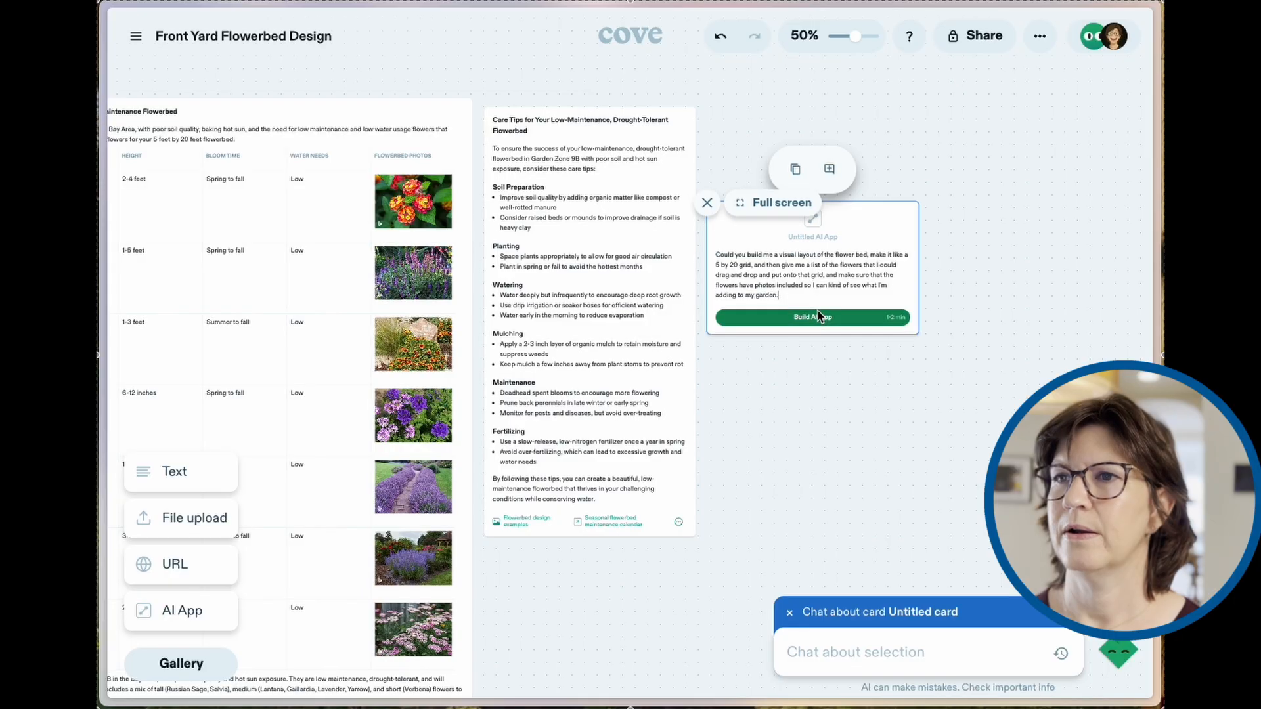
# - Build the Flowerbed Layout Designer AI app from the 5-by-20 drag-and-drop grid request
pyautogui.click(811, 316)
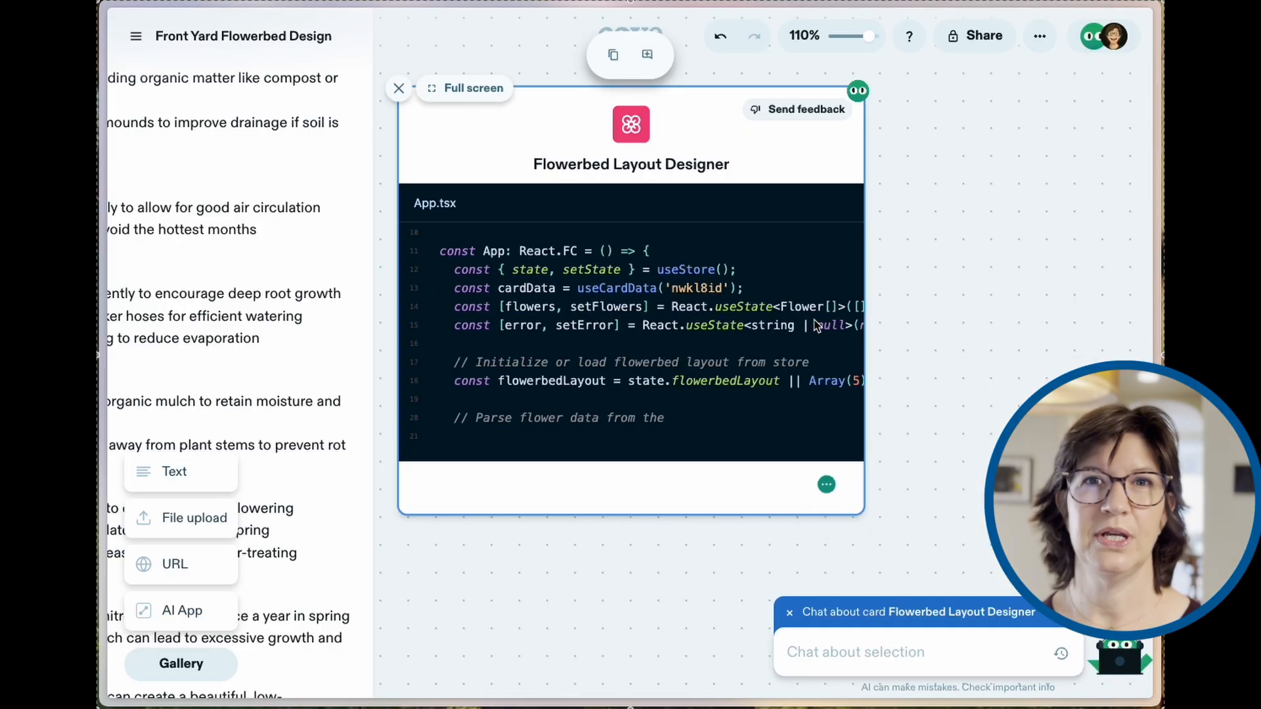
# - Drag a Lantana from the Flower Palette into the fourth cell of the grid's top row
pyautogui.scroll(-3)
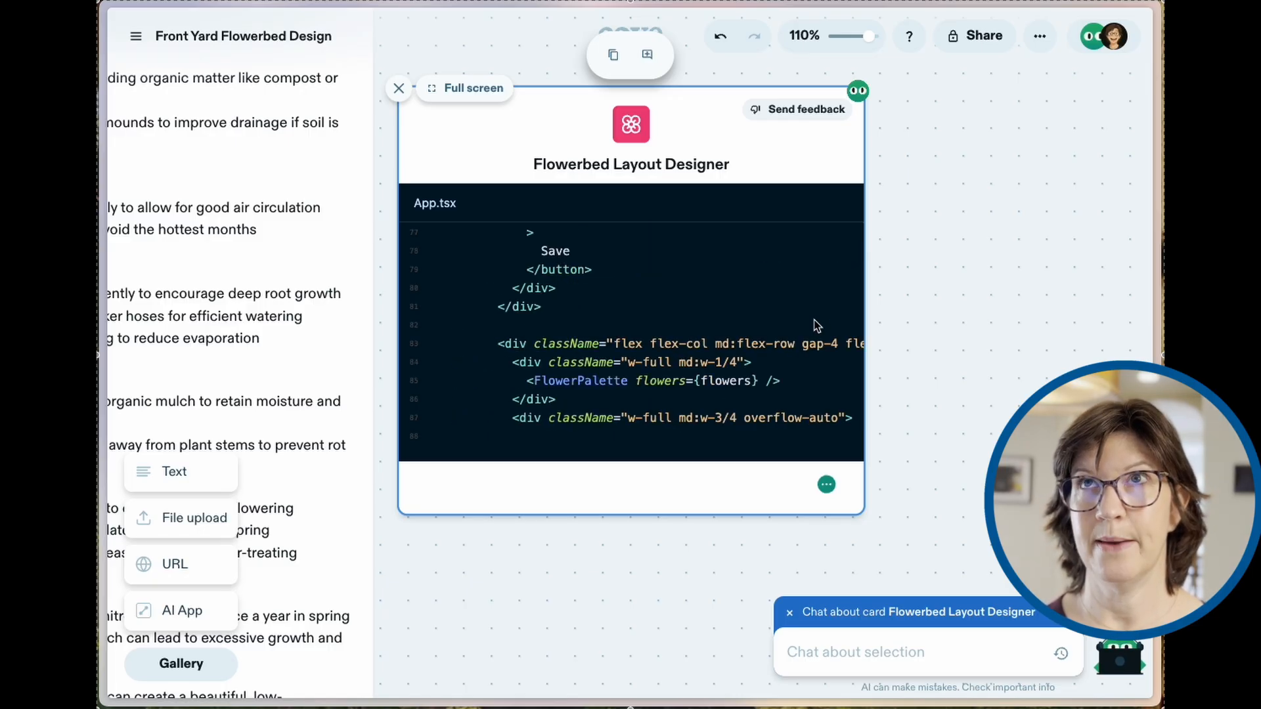
pyautogui.click(537, 202)
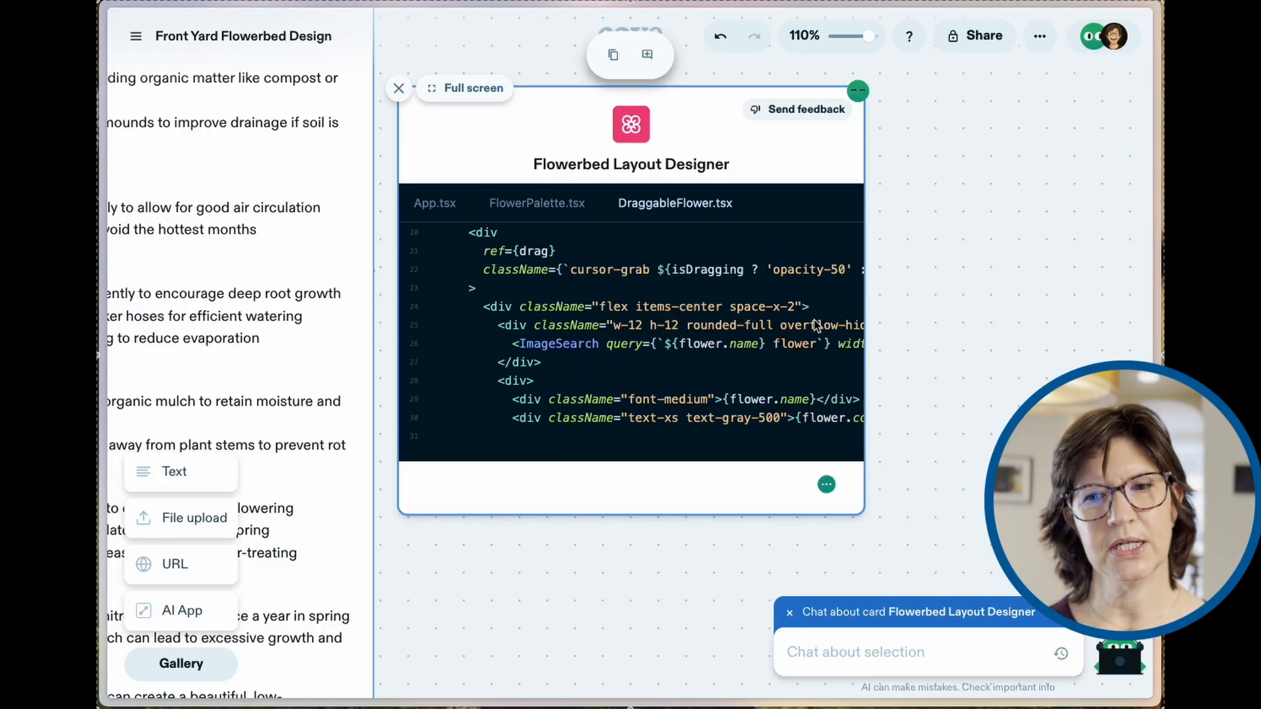
pyautogui.click(811, 203)
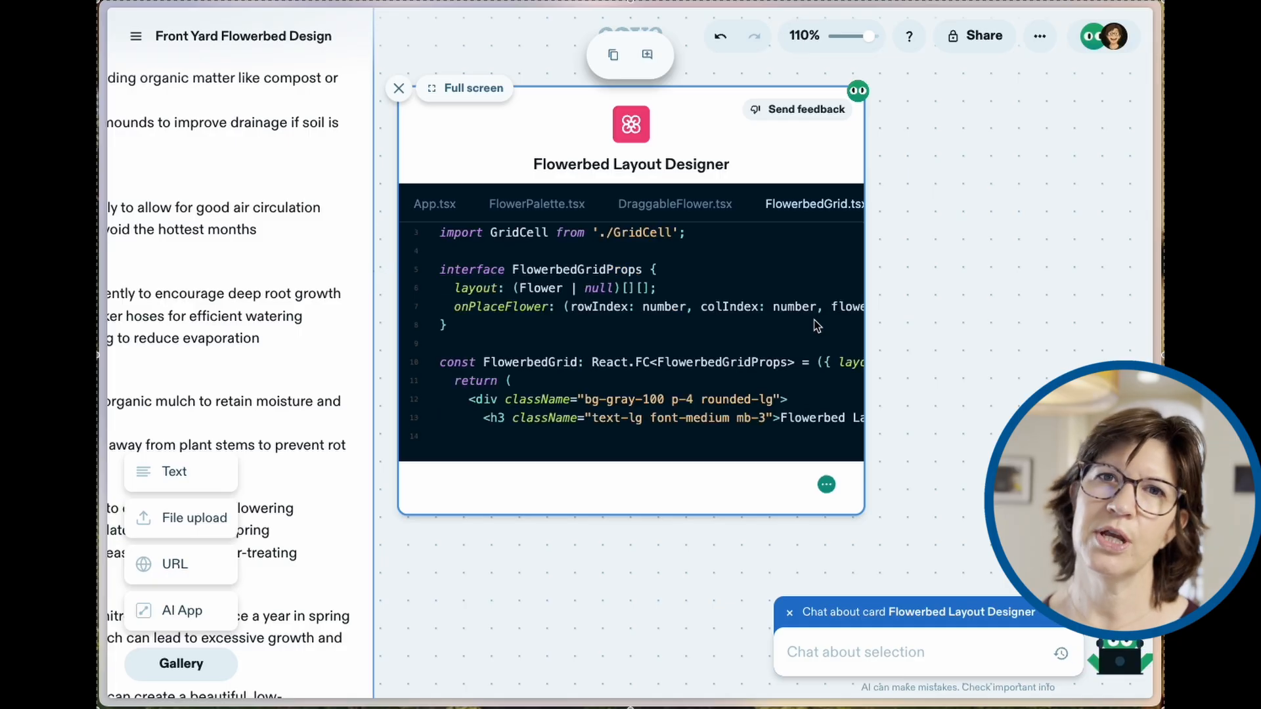
pyautogui.scroll(-3)
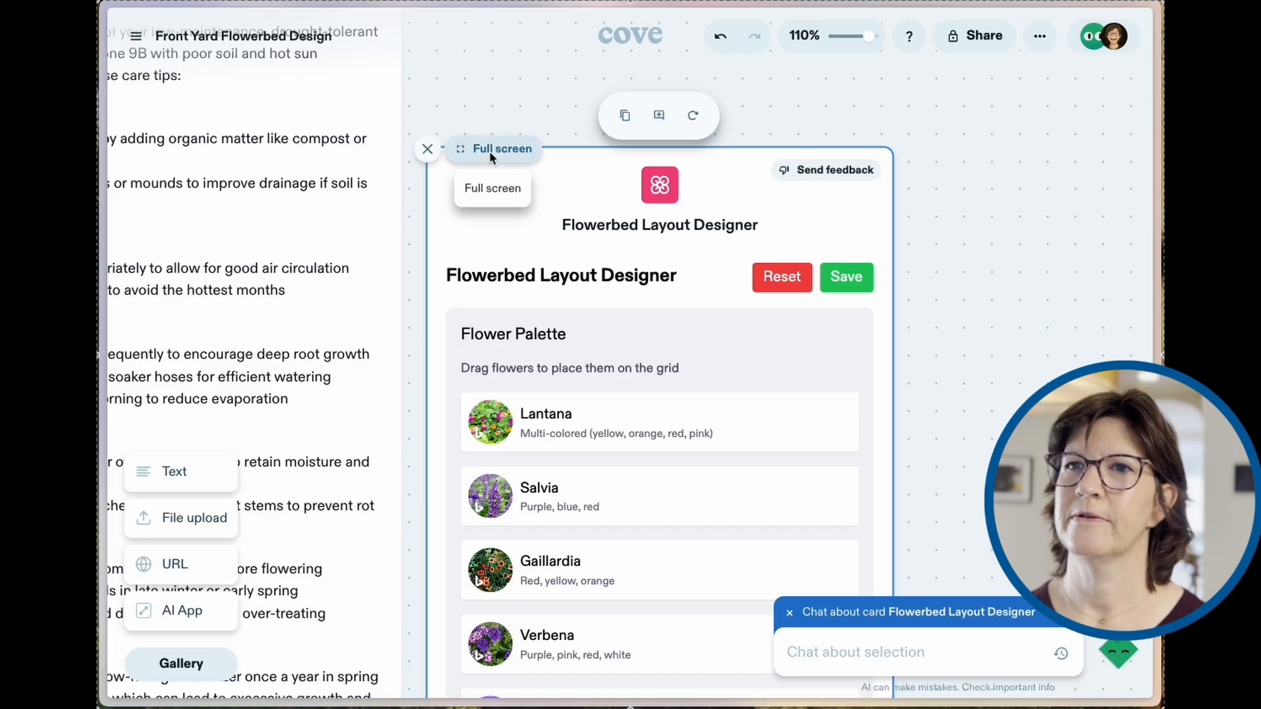
pyautogui.click(492, 188)
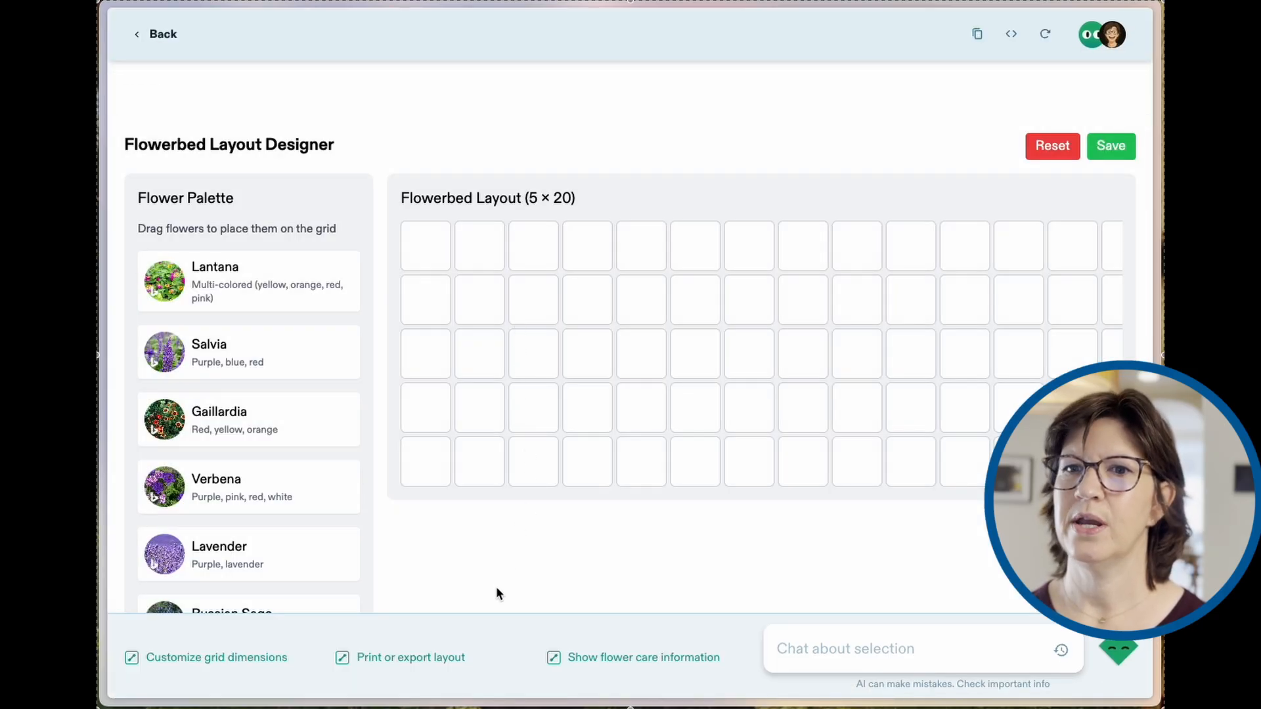
pyautogui.scroll(-3)
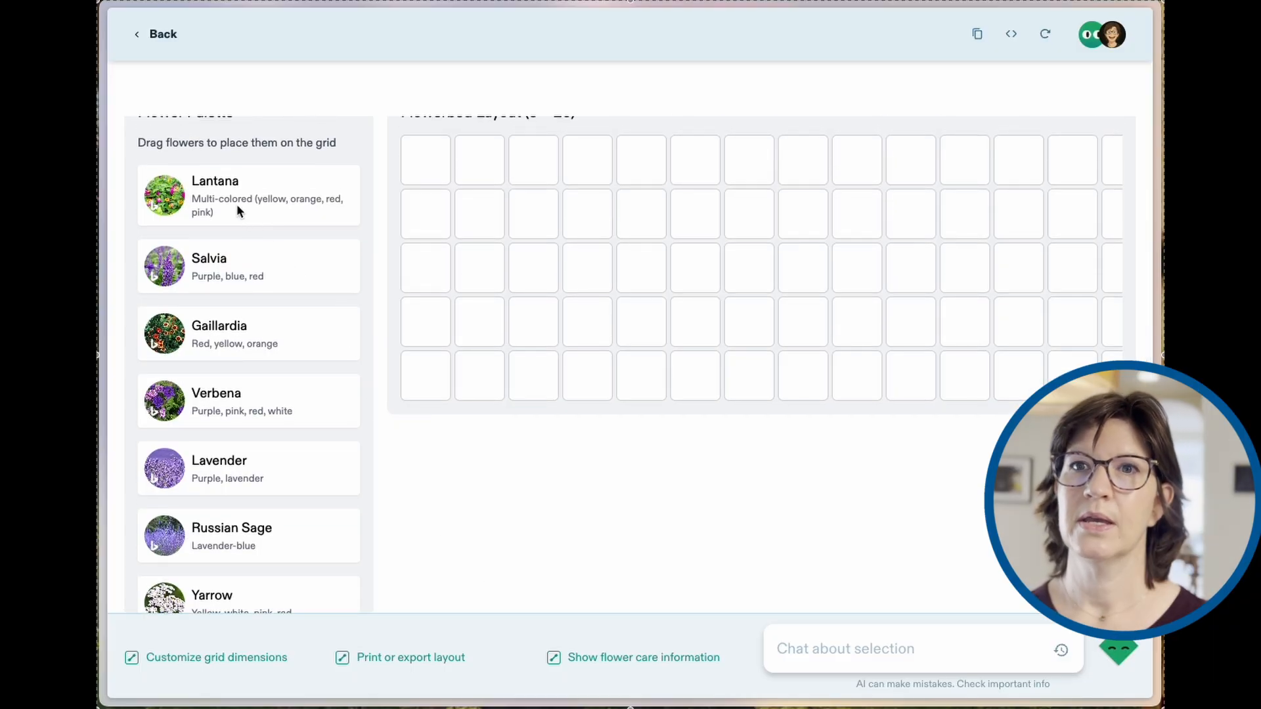
pyautogui.moveTo(164, 196); pyautogui.dragTo(575, 169)
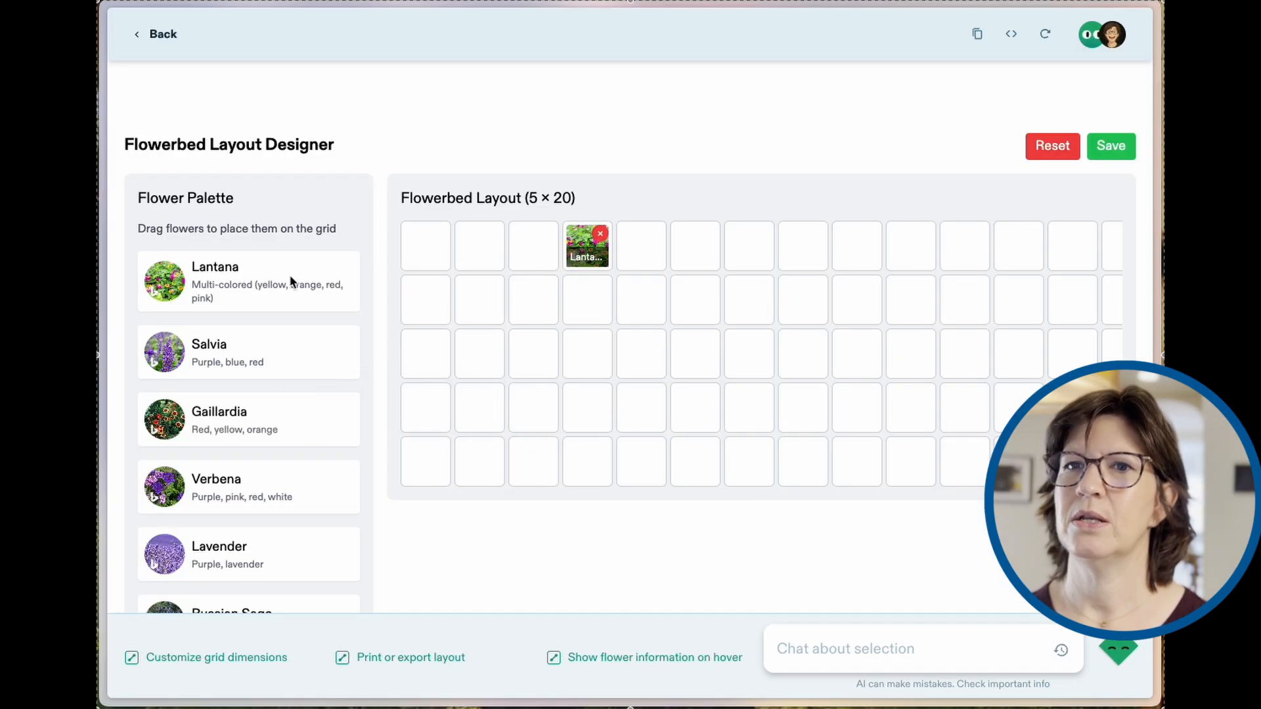
pyautogui.moveTo(625, 384)
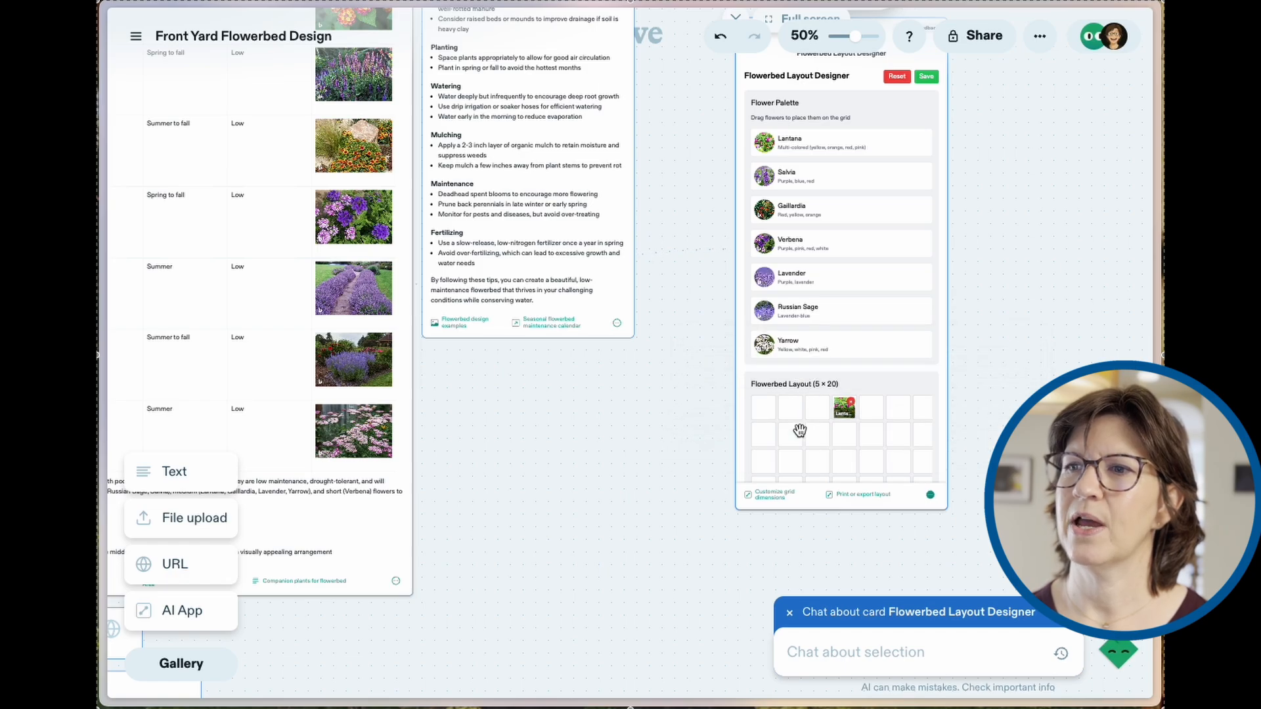
# - Zoom the canvas to 110% so the Flowerbed Layout Designer card fills the view
pyautogui.click(884, 653)
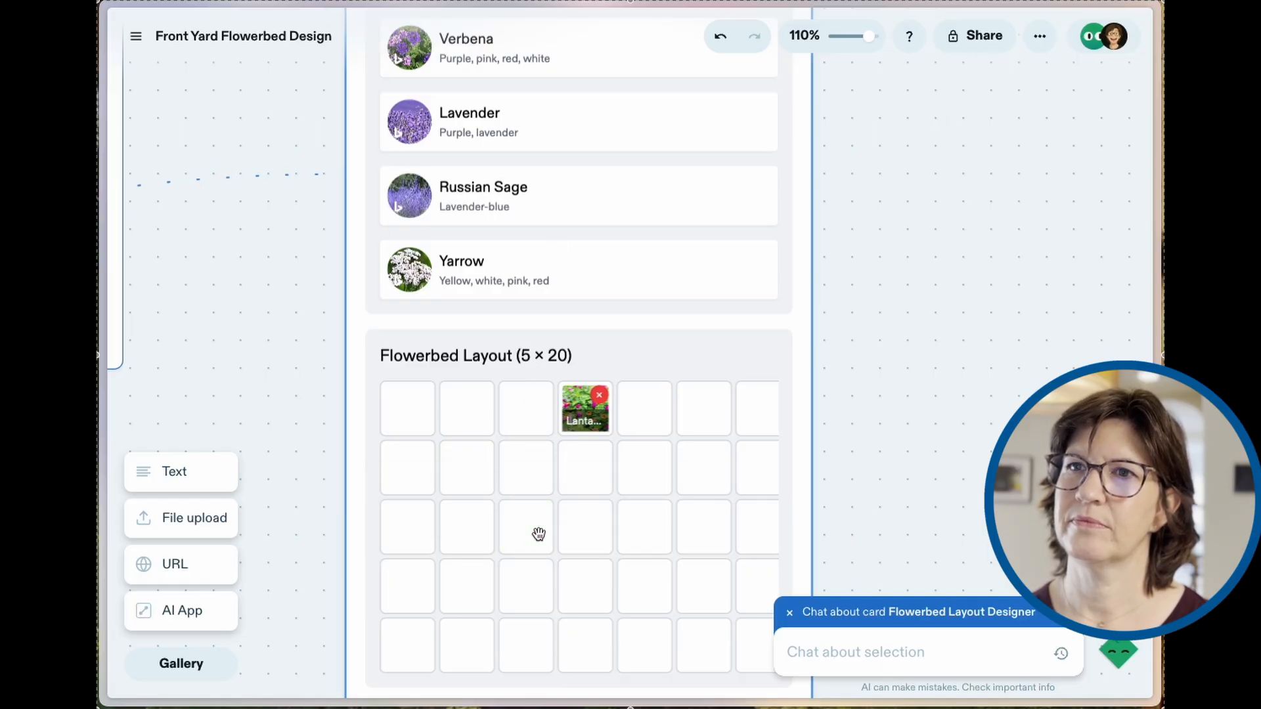
pyautogui.moveTo(618, 529)
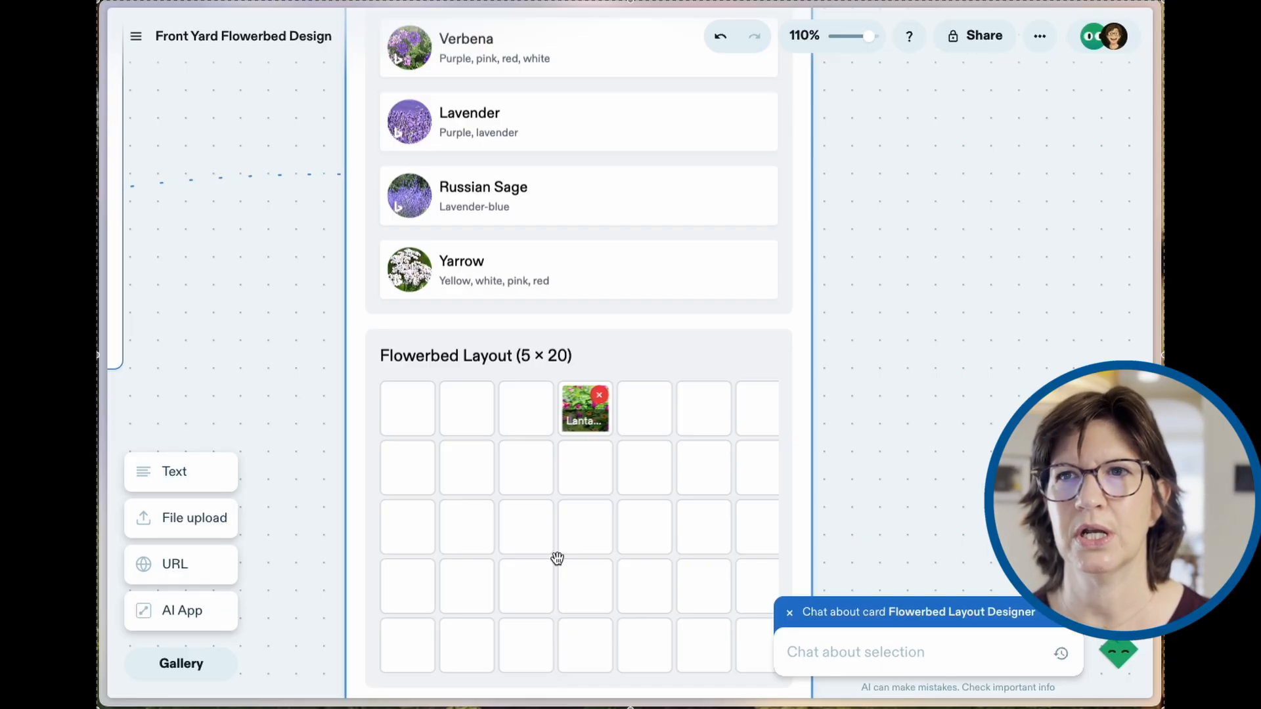
# - Scroll the Spaces dashboard showing Front Yard Flowerbed Design at the top
pyautogui.scroll(-3)
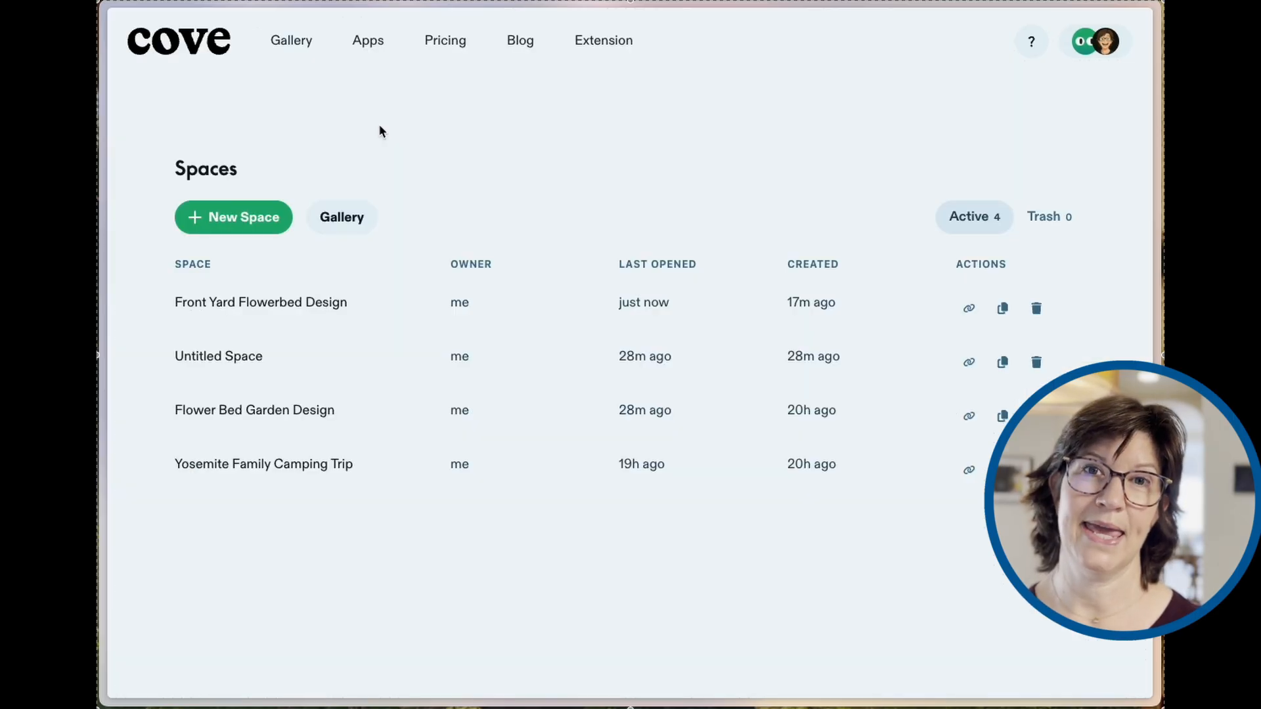
# - Show the pricing plan cards comparing free Starter with the $10/month Plus plan
pyautogui.click(445, 40)
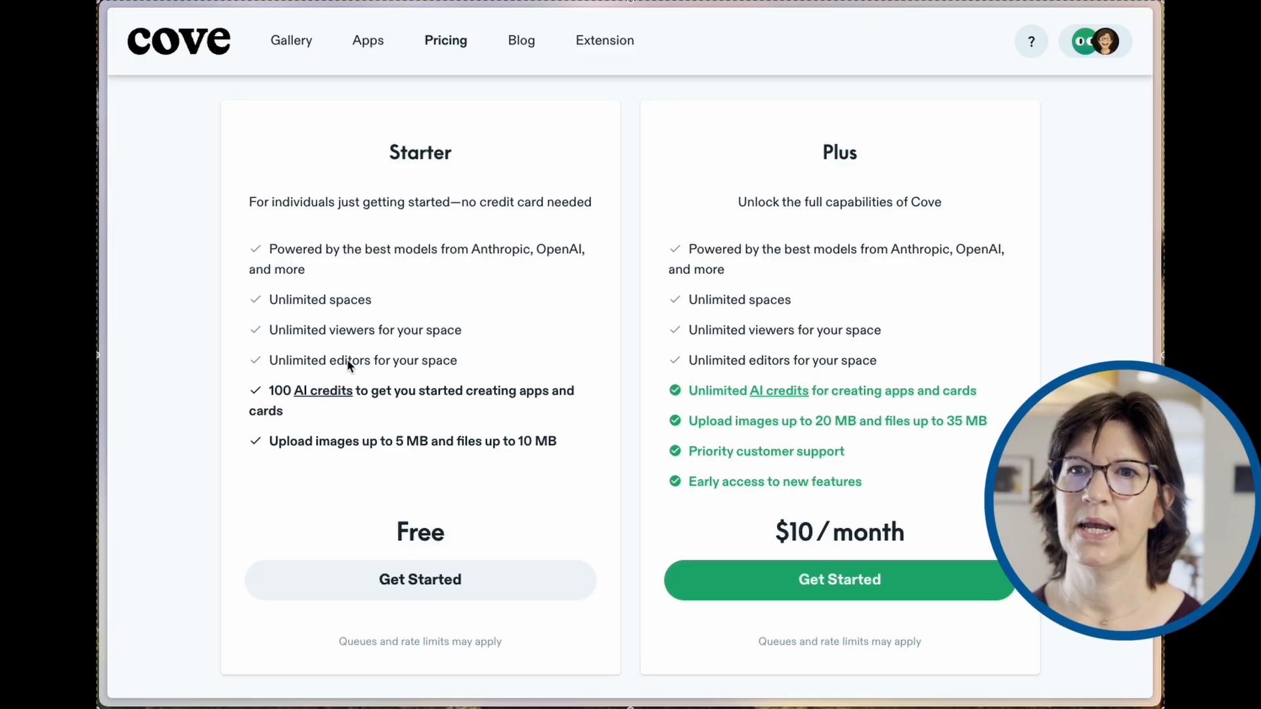
pyautogui.scroll(-3)
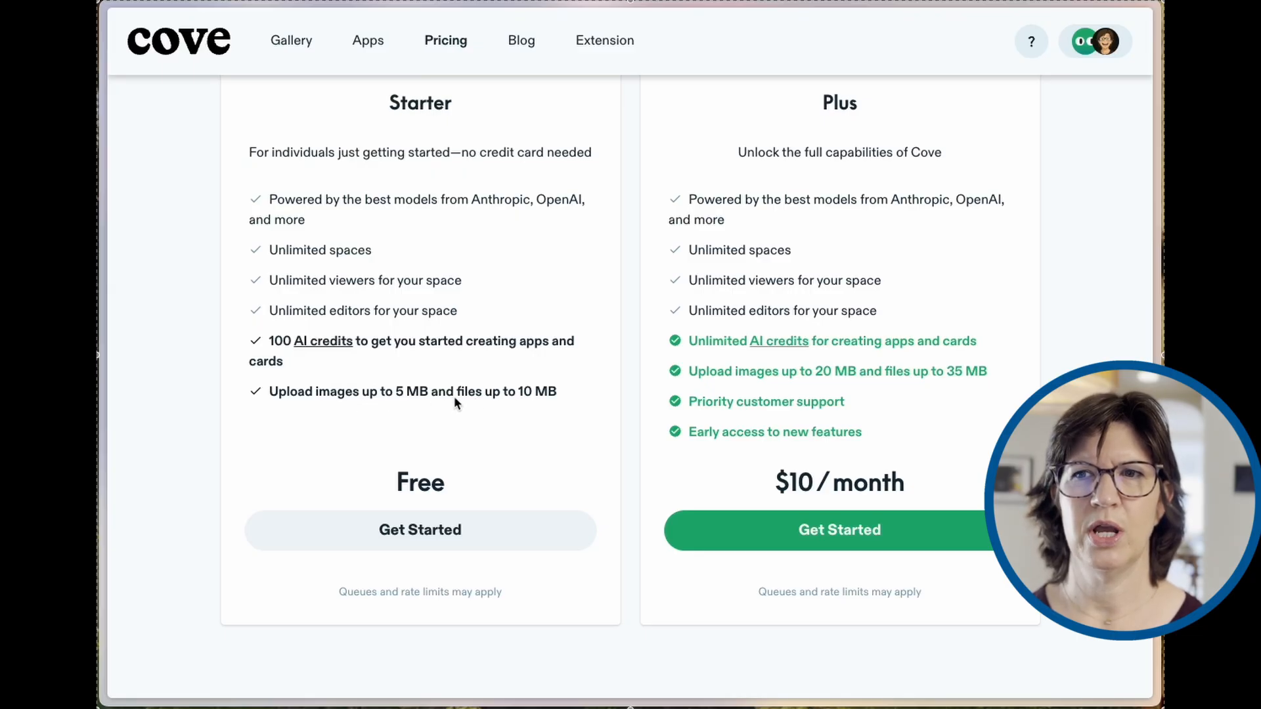
pyautogui.moveTo(458, 404)
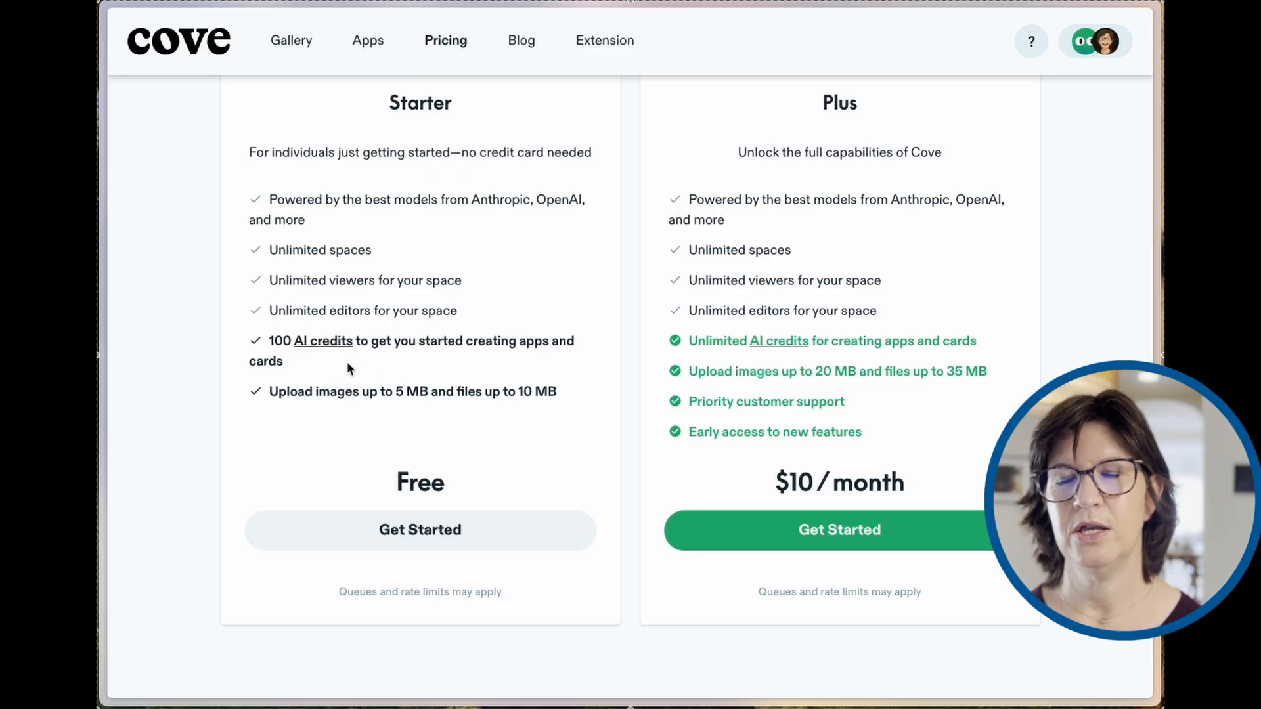
pyautogui.moveTo(320, 340)
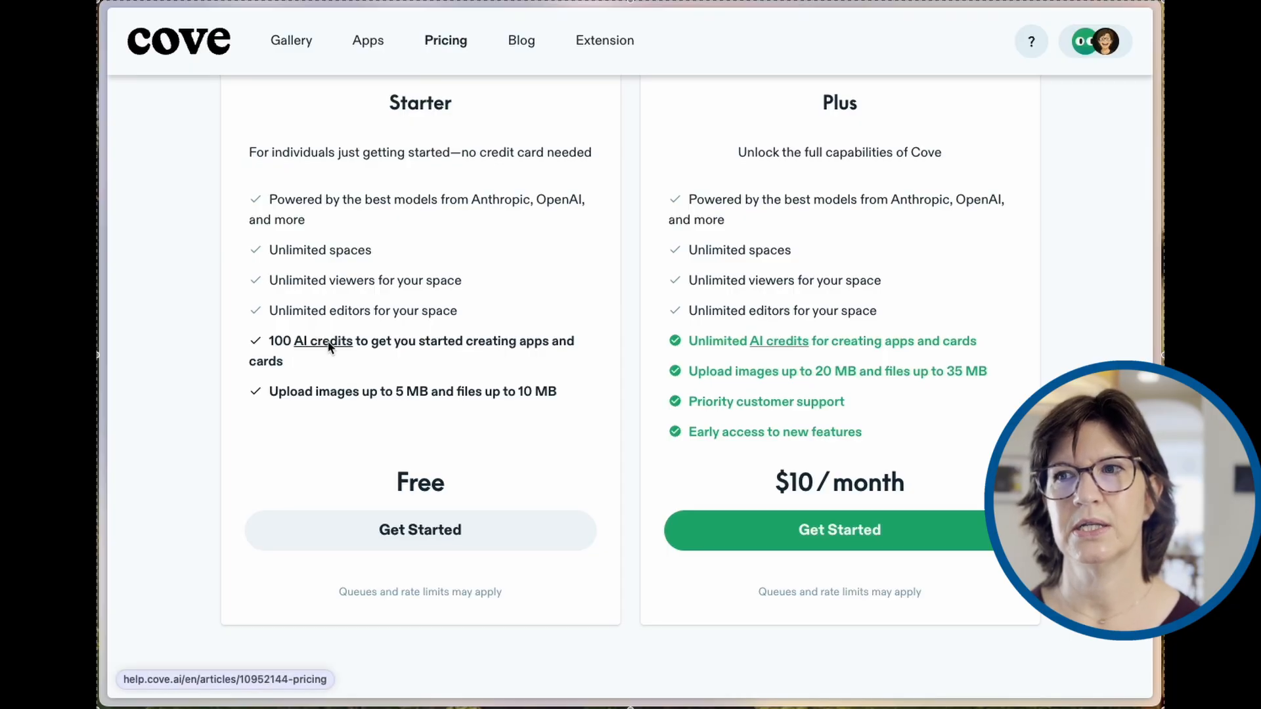
# - Scroll the pricing help article on Starter's 100 AI credits and 5-credit AI apps
pyautogui.scroll(-3)
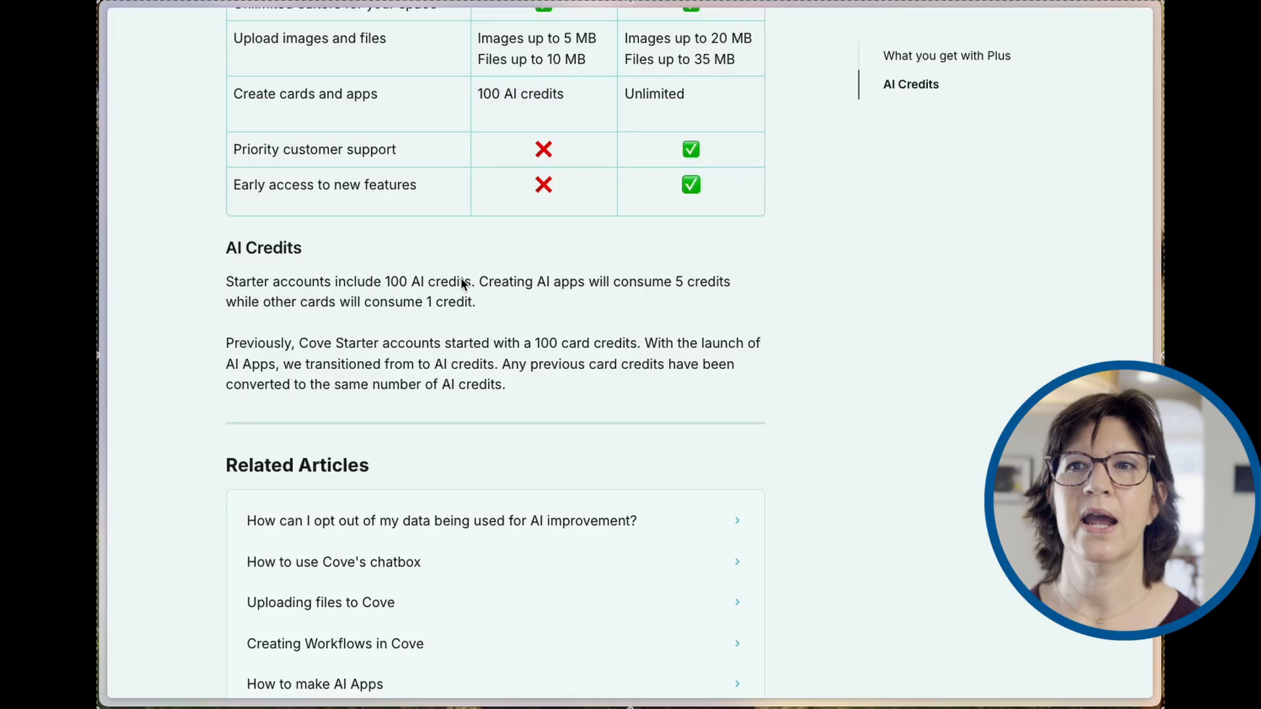
pyautogui.moveTo(520, 299)
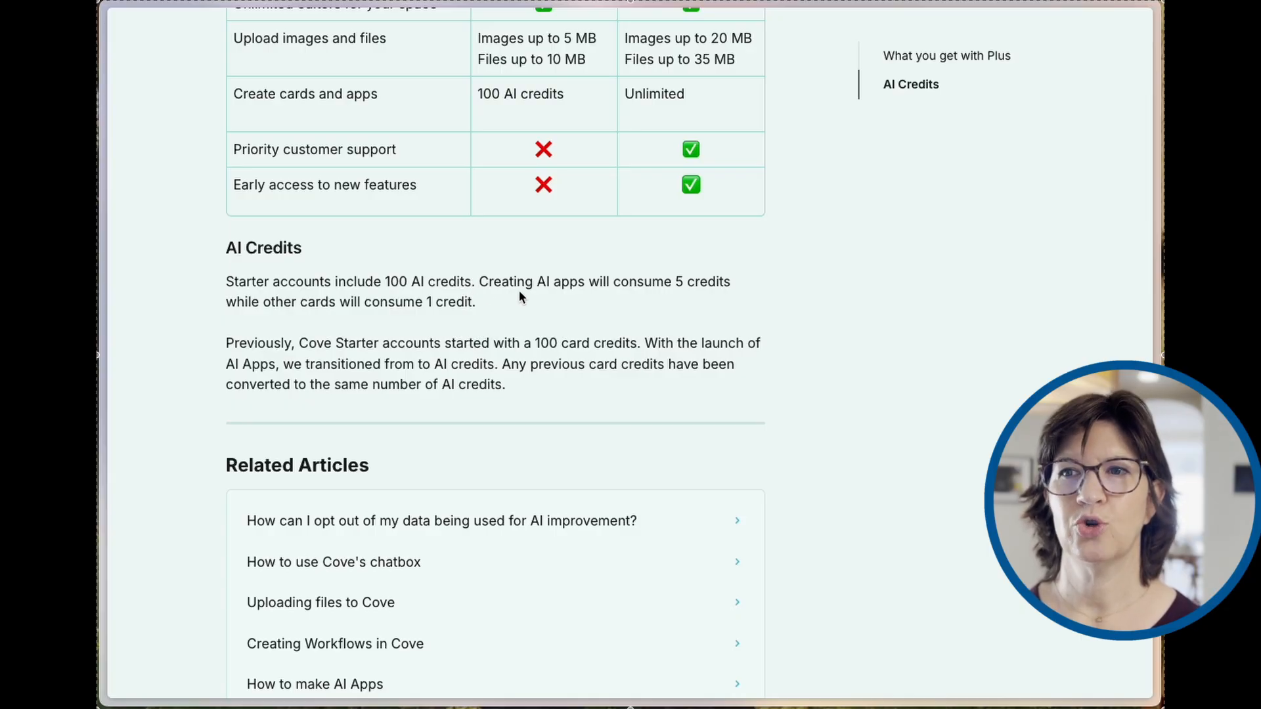
pyautogui.moveTo(687, 291)
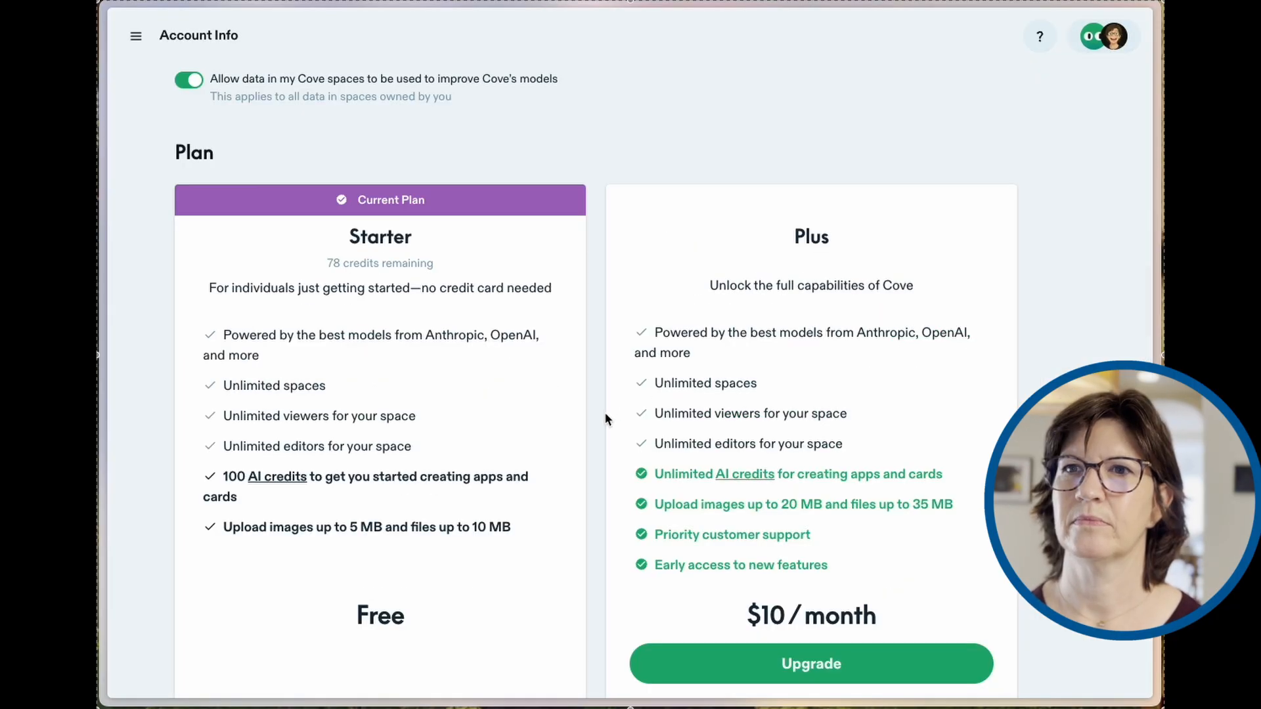
pyautogui.moveTo(430, 273)
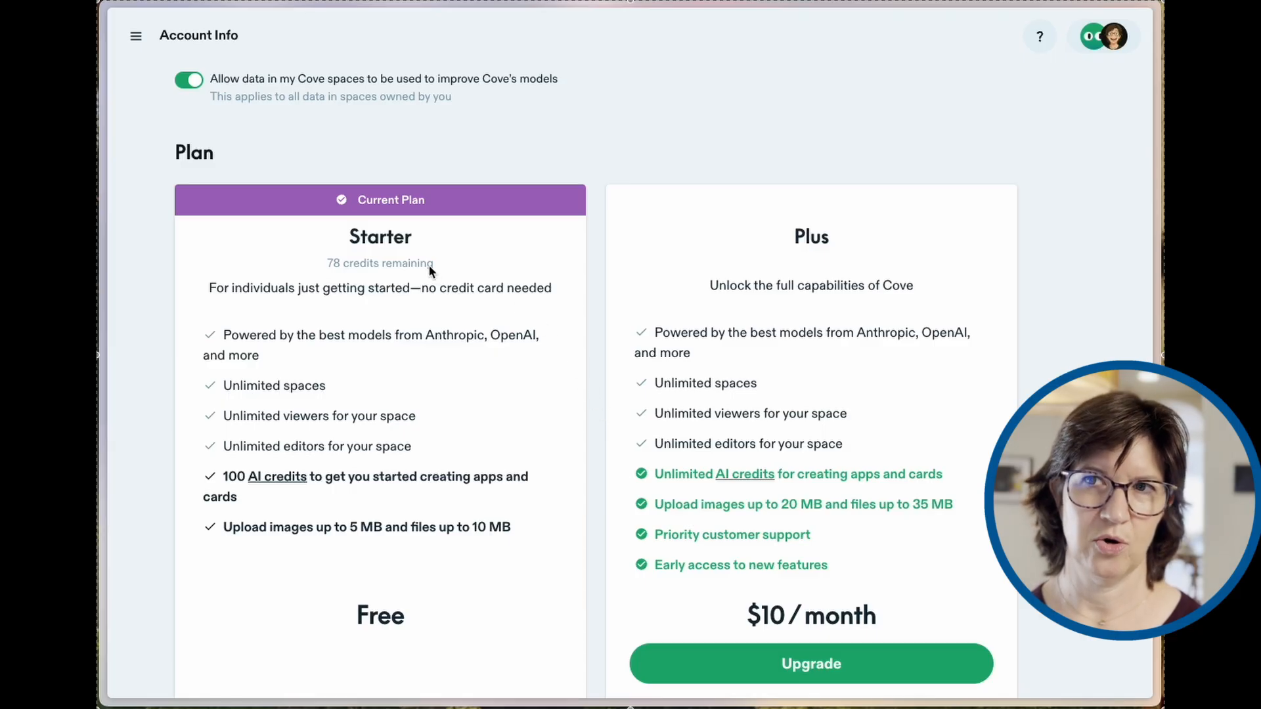
pyautogui.moveTo(456, 273)
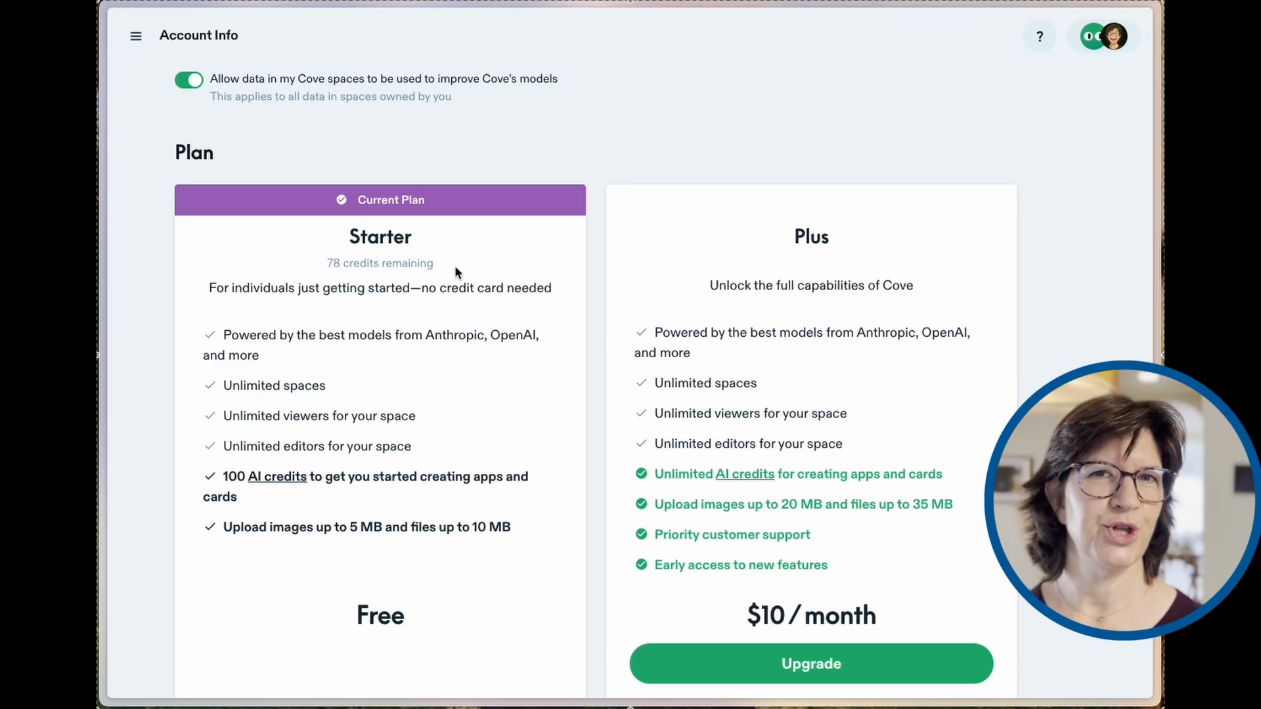
pyautogui.moveTo(595, 261)
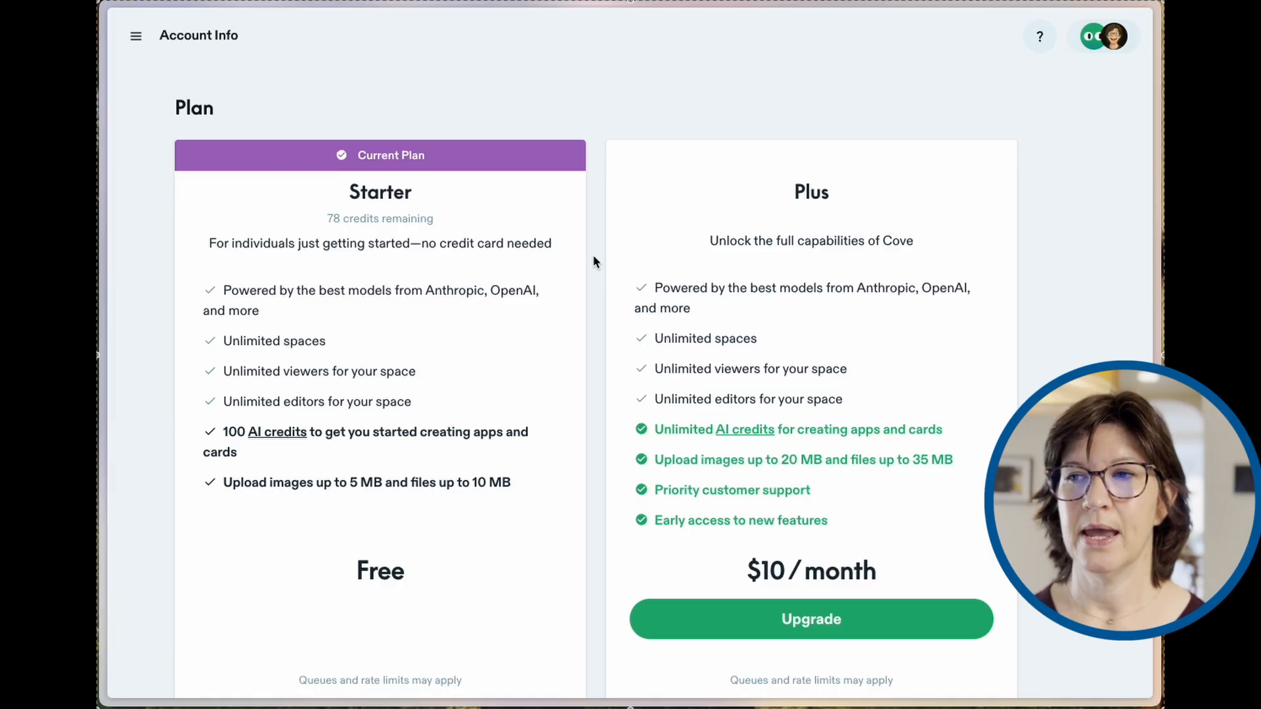
# - Scroll the Account Info Plan section showing Starter with 78 credits remaining
pyautogui.scroll(-3)
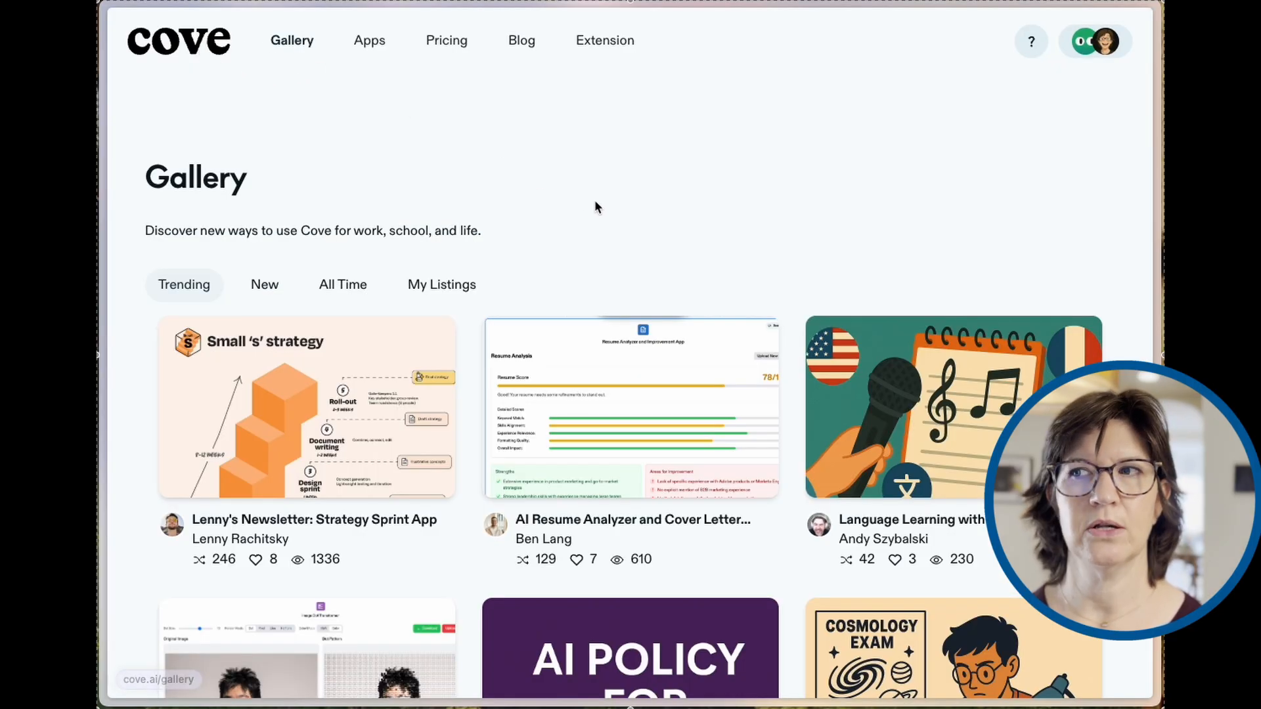
# - Scroll the Gallery's Trending listings down to Pixelate Your Profile Photo and Road Trip Planner
pyautogui.scroll(-3)
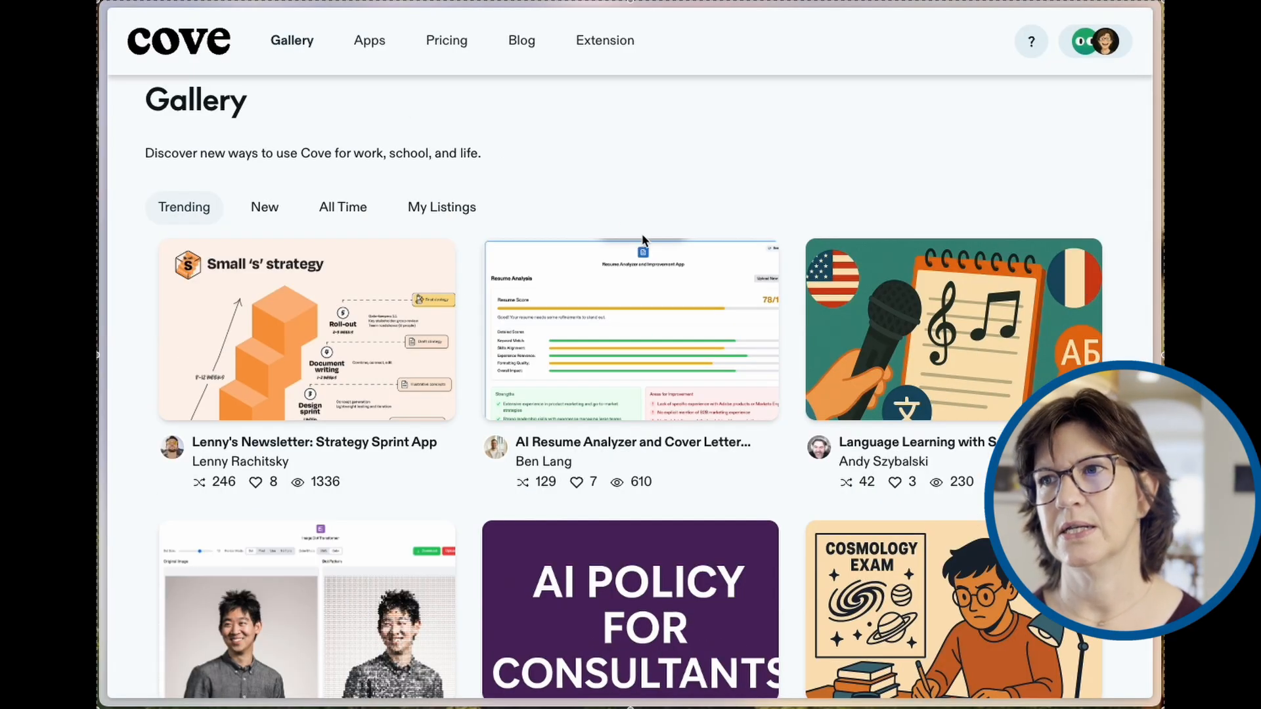
pyautogui.scroll(-3)
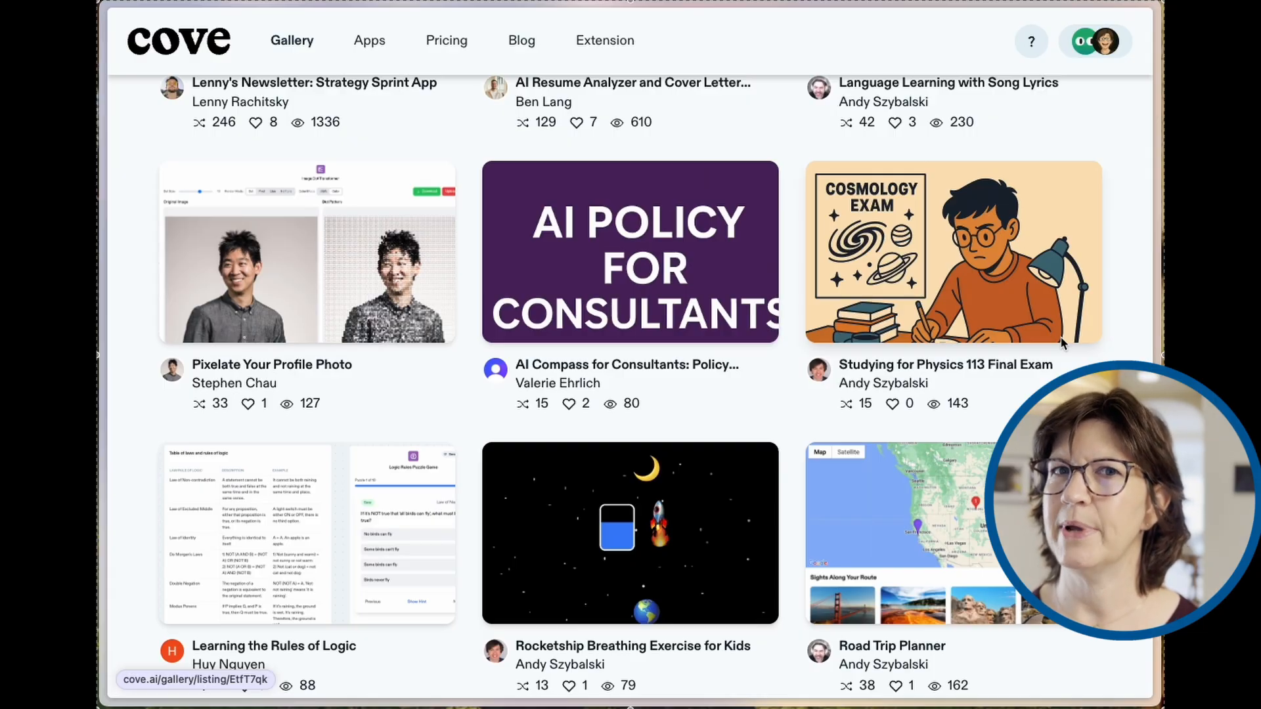
pyautogui.scroll(-3)
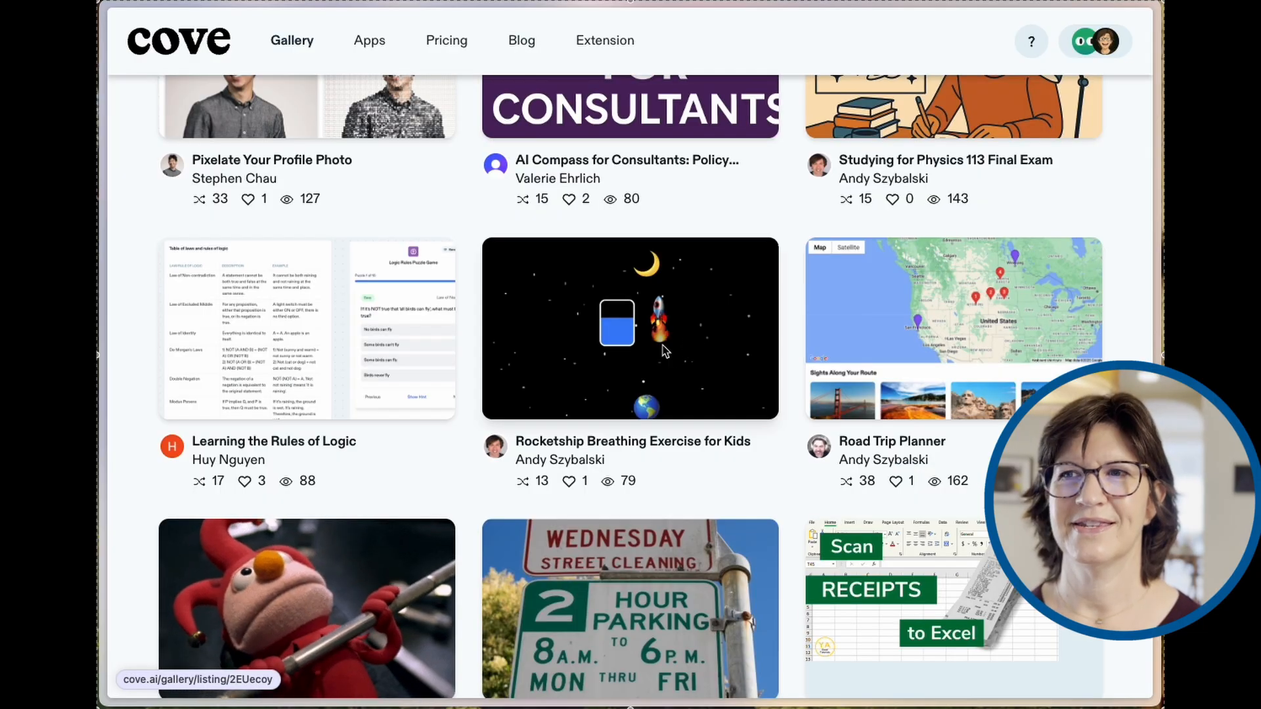
pyautogui.moveTo(682, 336)
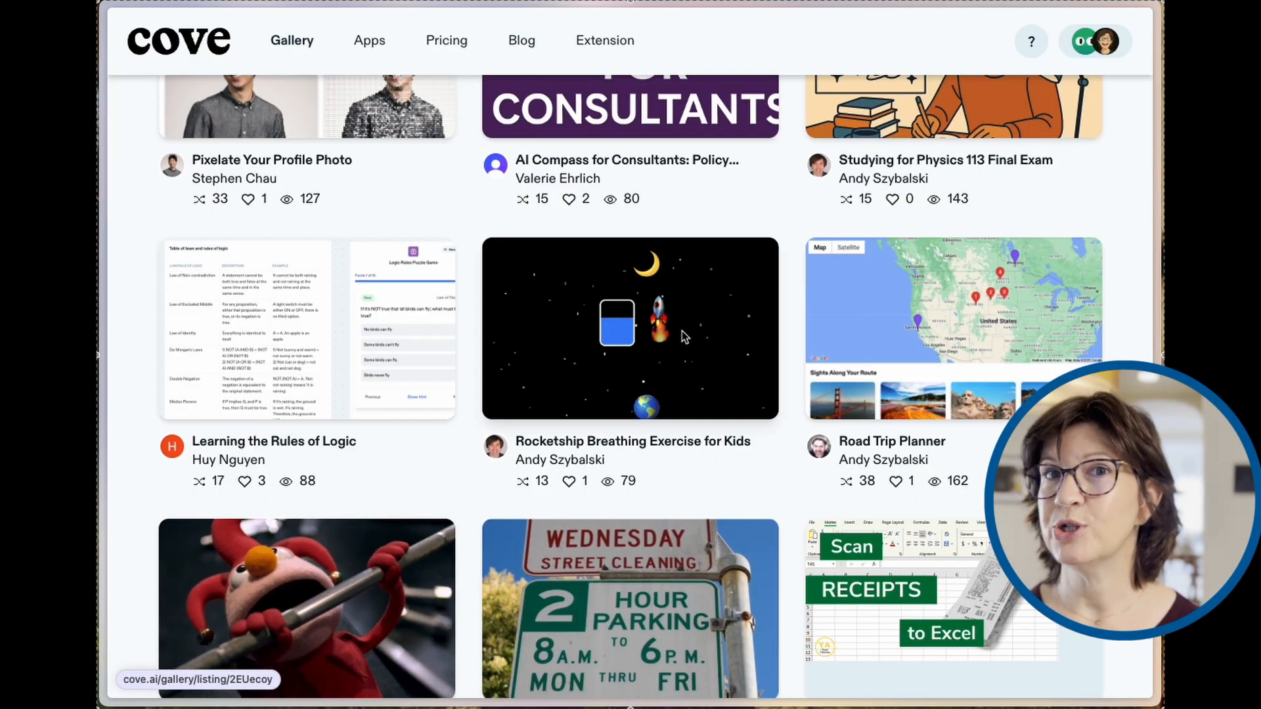